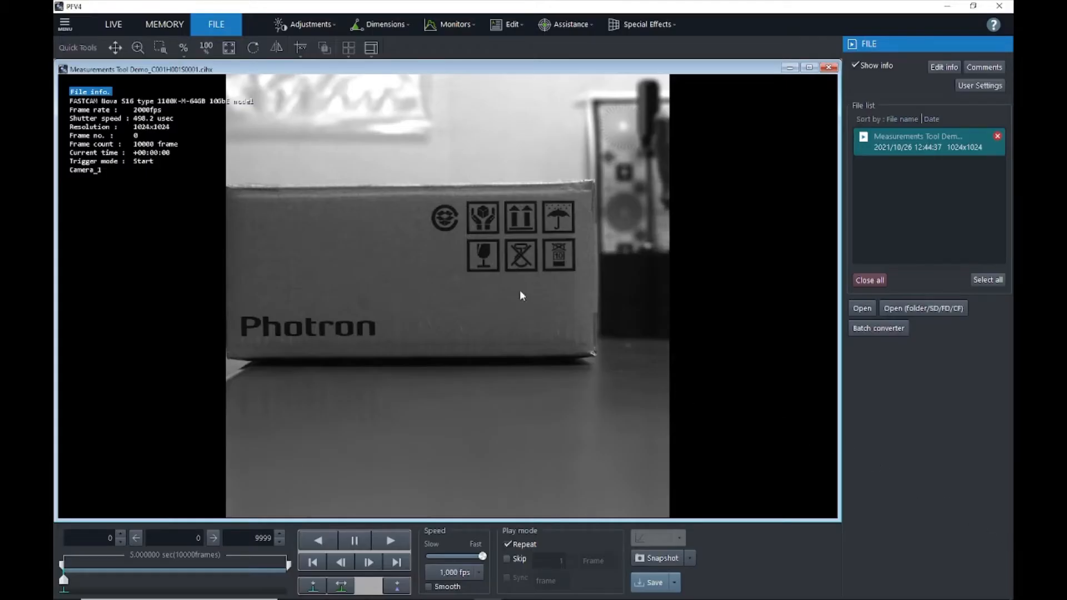
{"action": "mouse_move", "coordinate": [394, 138]}
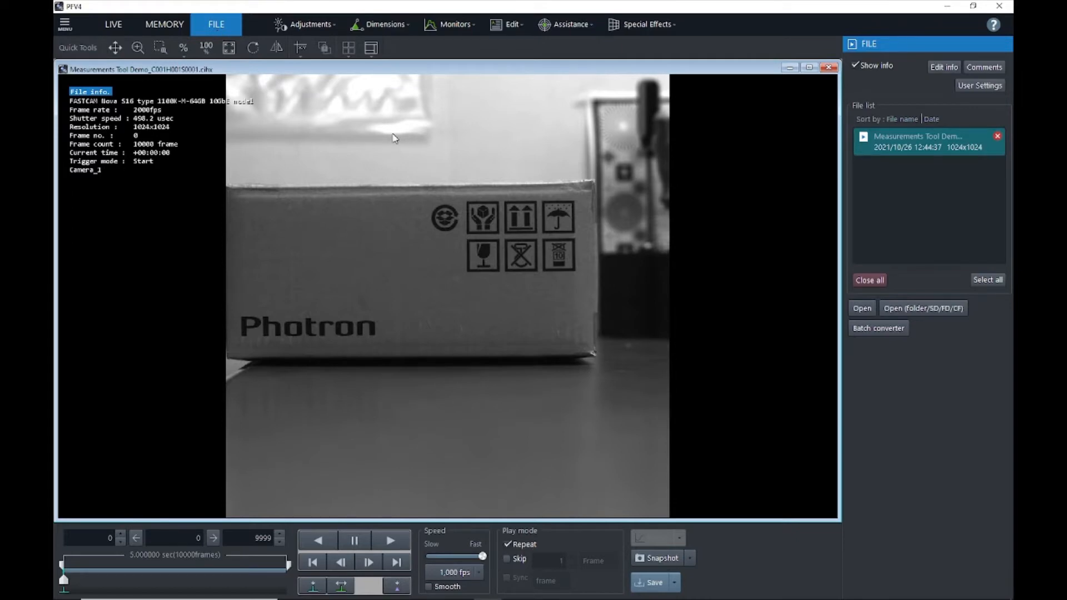
{"action": "mouse_move", "coordinate": [389, 93]}
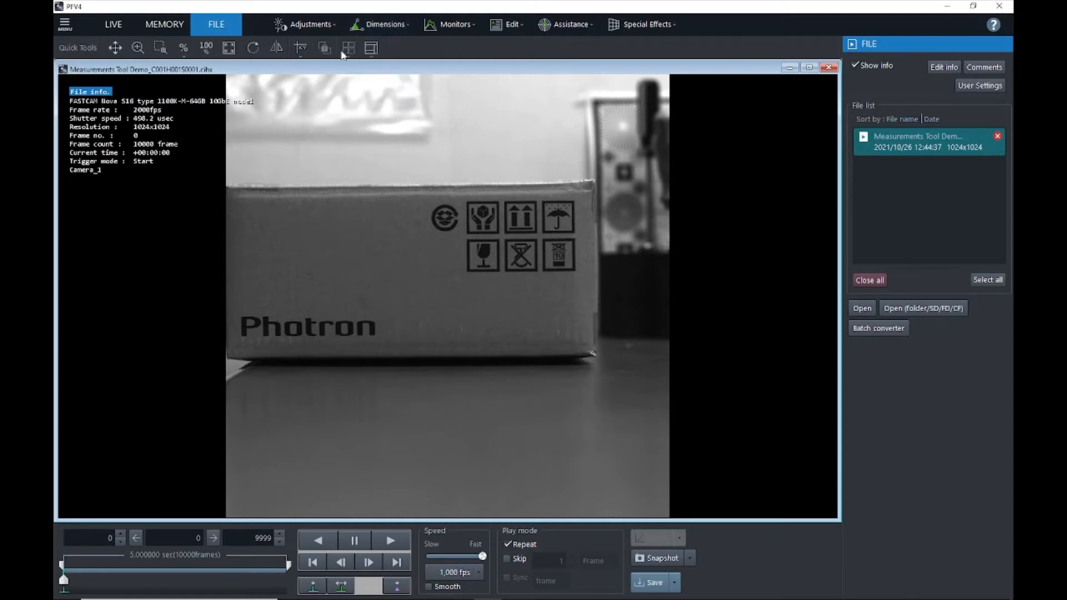
Step: Switch the clip's calibration to manual, defaulting to 1 inch per pixel
{"action": "left_click", "coordinate": [384, 23]}
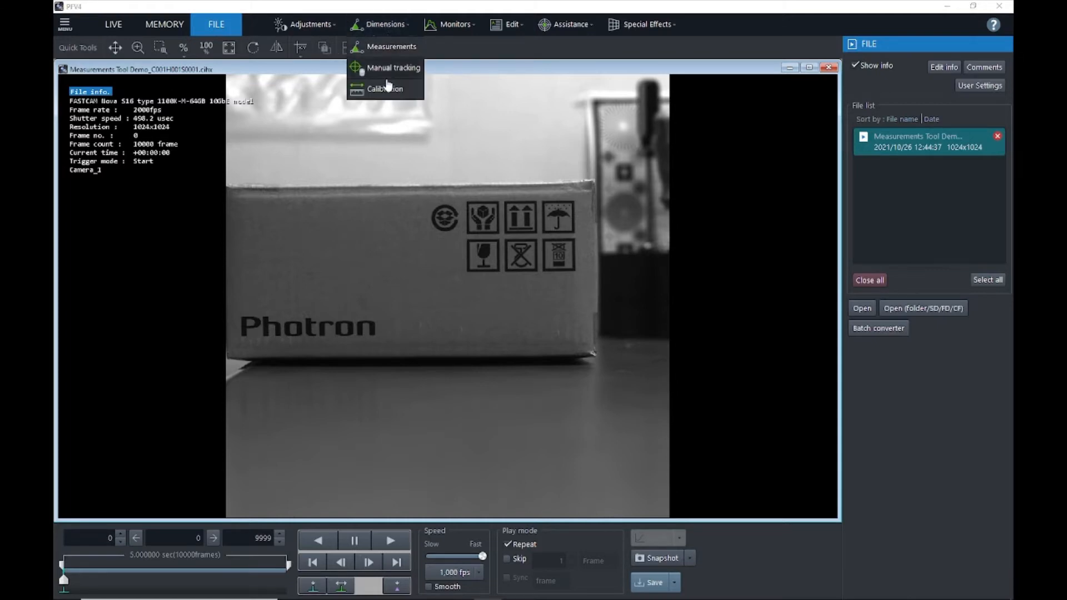
{"action": "mouse_move", "coordinate": [385, 89]}
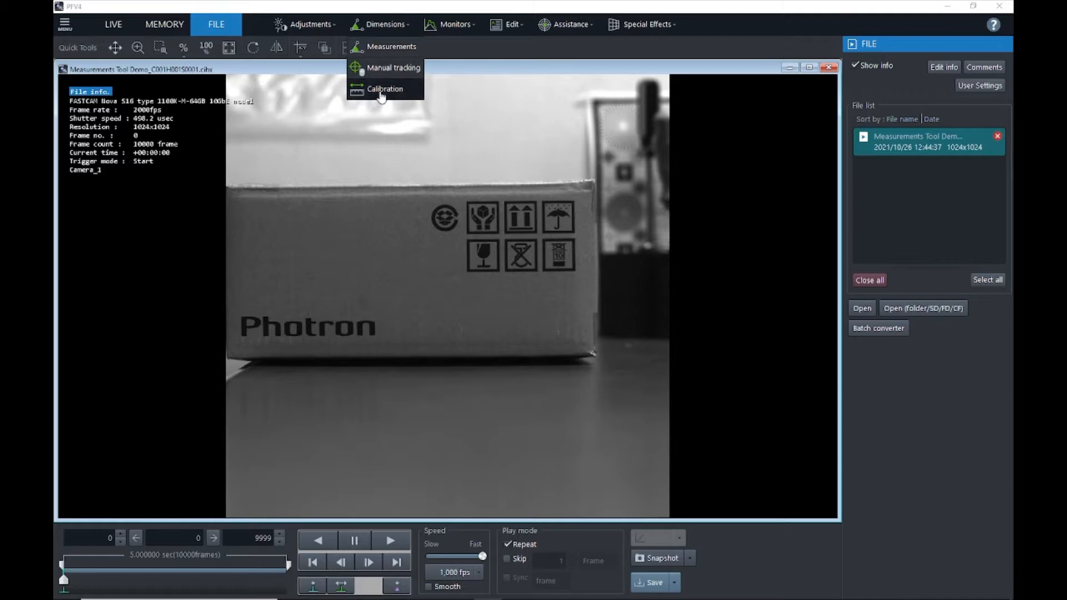
{"action": "left_click", "coordinate": [385, 89]}
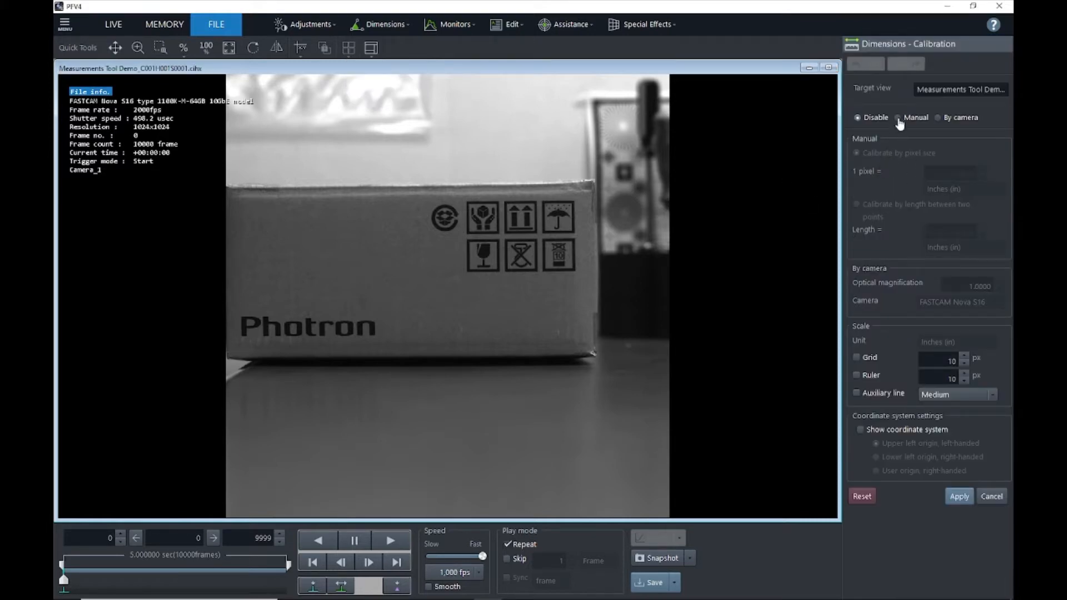
{"action": "left_click", "coordinate": [899, 116]}
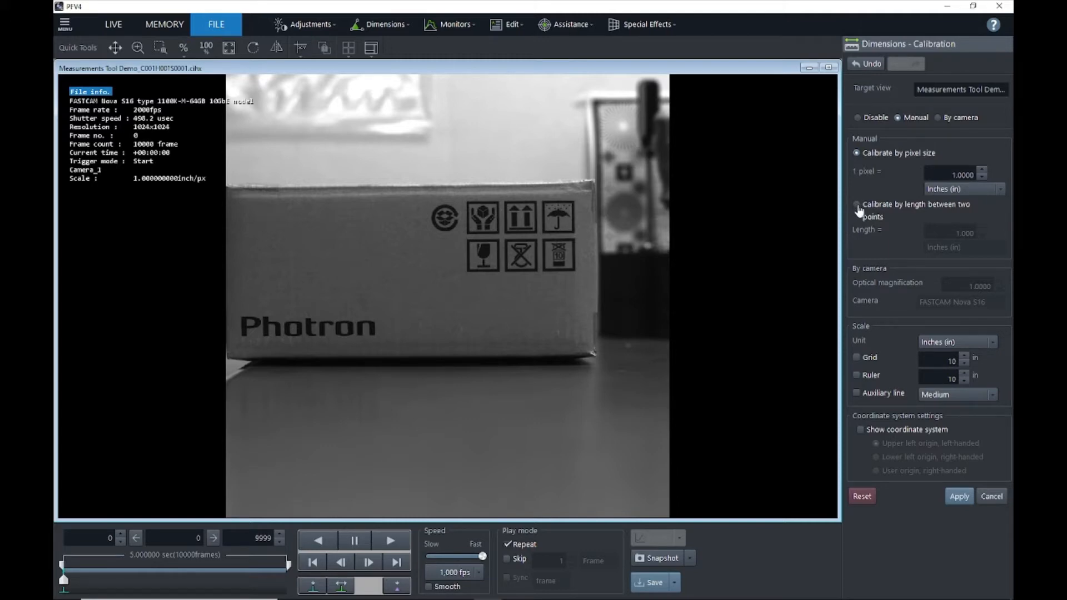
Step: Calibrate by length between two points along the box bottom, 11.000 inches (about 0.0129 in/pixel)
{"action": "left_click", "coordinate": [858, 204]}
{"action": "type", "text": "11.000"}
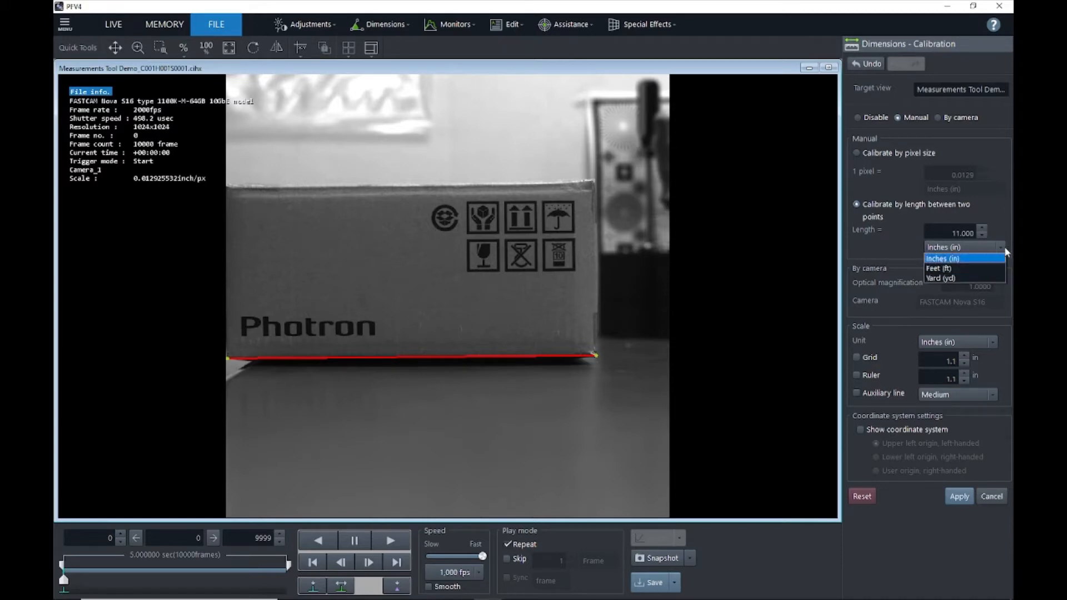
{"action": "left_click", "coordinate": [942, 259]}
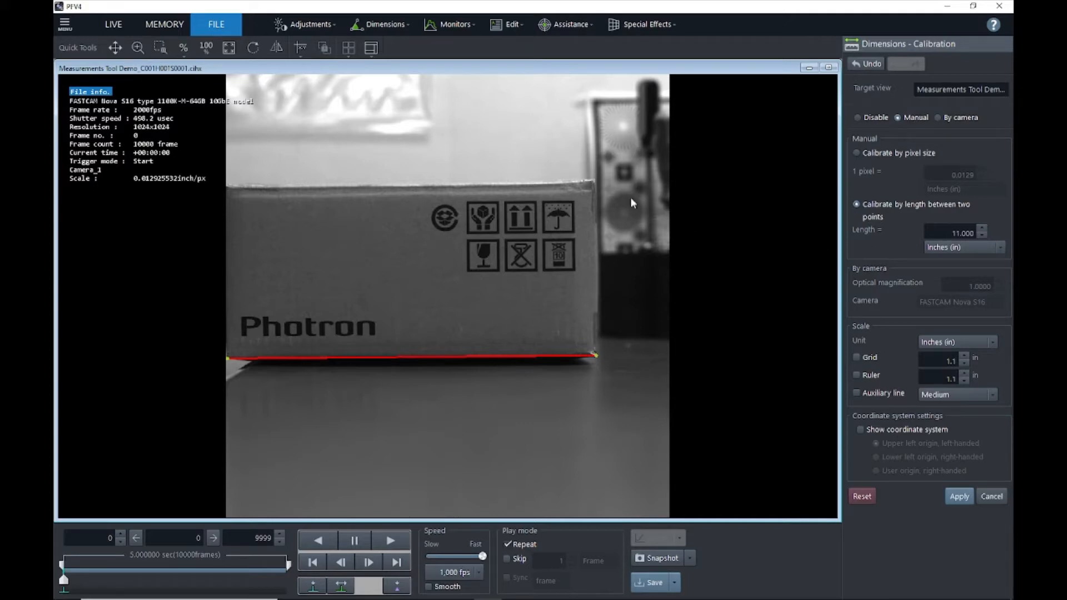
{"action": "left_click", "coordinate": [65, 25]}
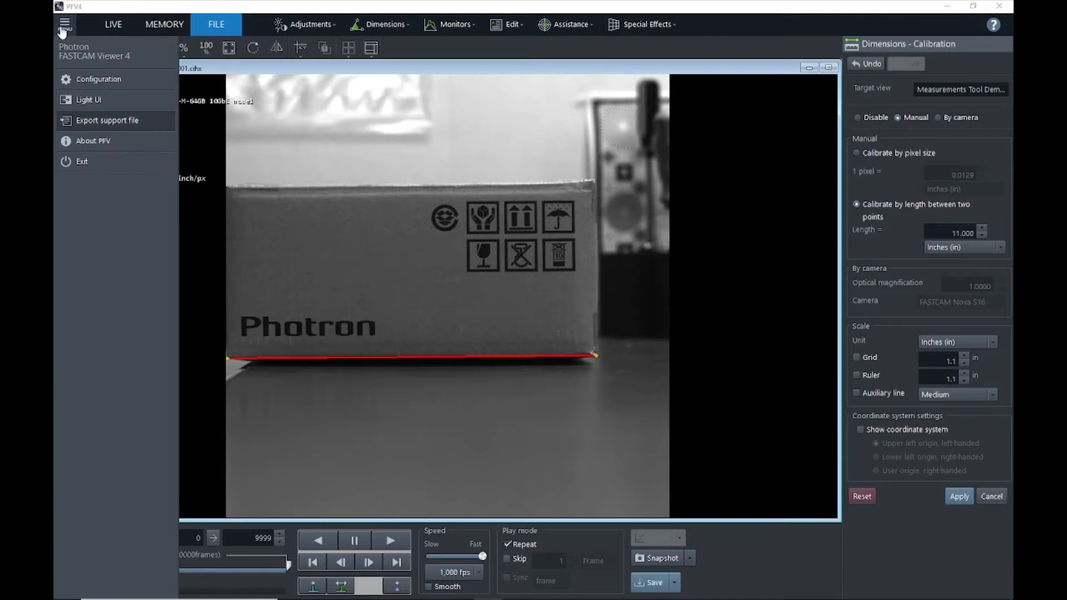
{"action": "left_click", "coordinate": [99, 79]}
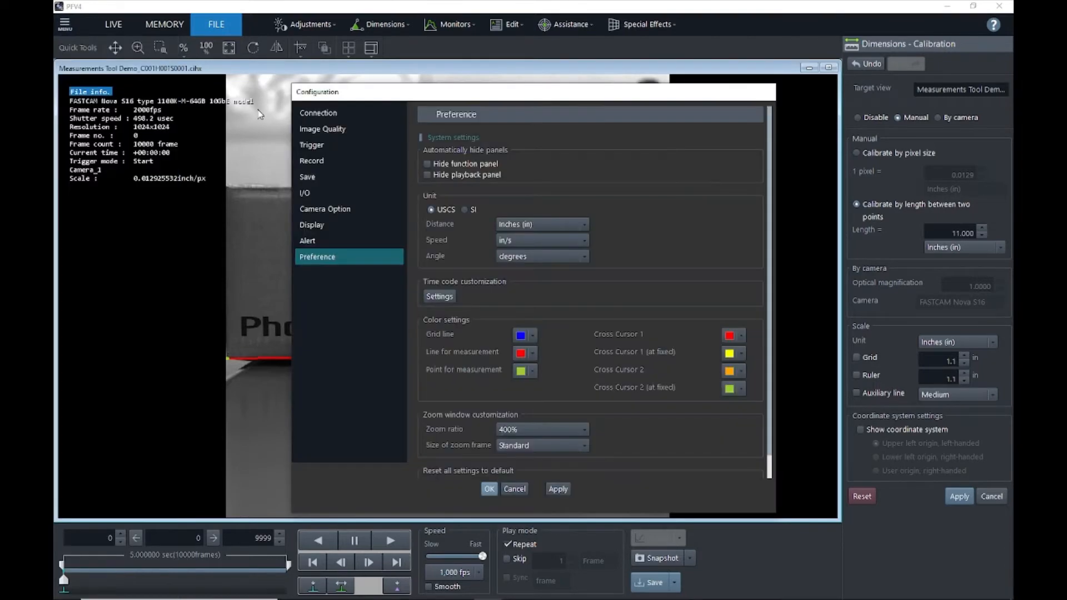
{"action": "mouse_move", "coordinate": [474, 249]}
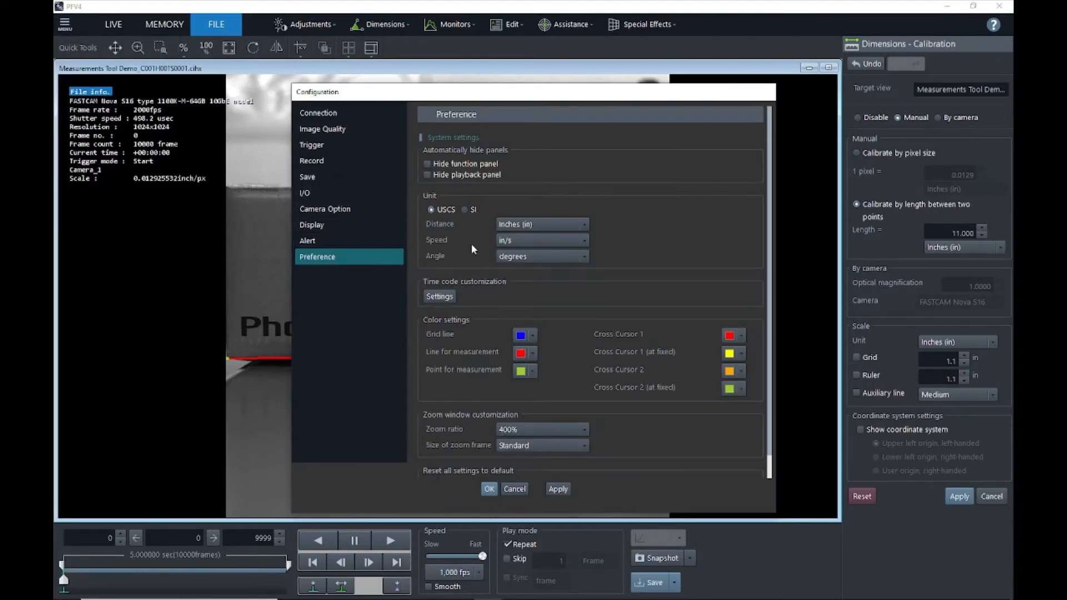
{"action": "left_click", "coordinate": [464, 210]}
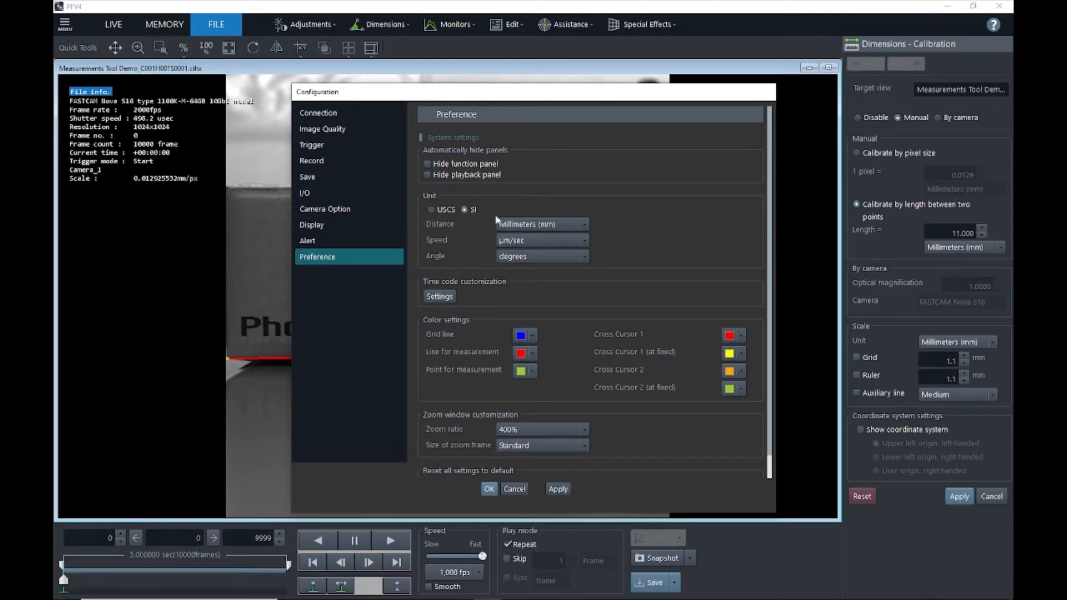
{"action": "left_click", "coordinate": [541, 224]}
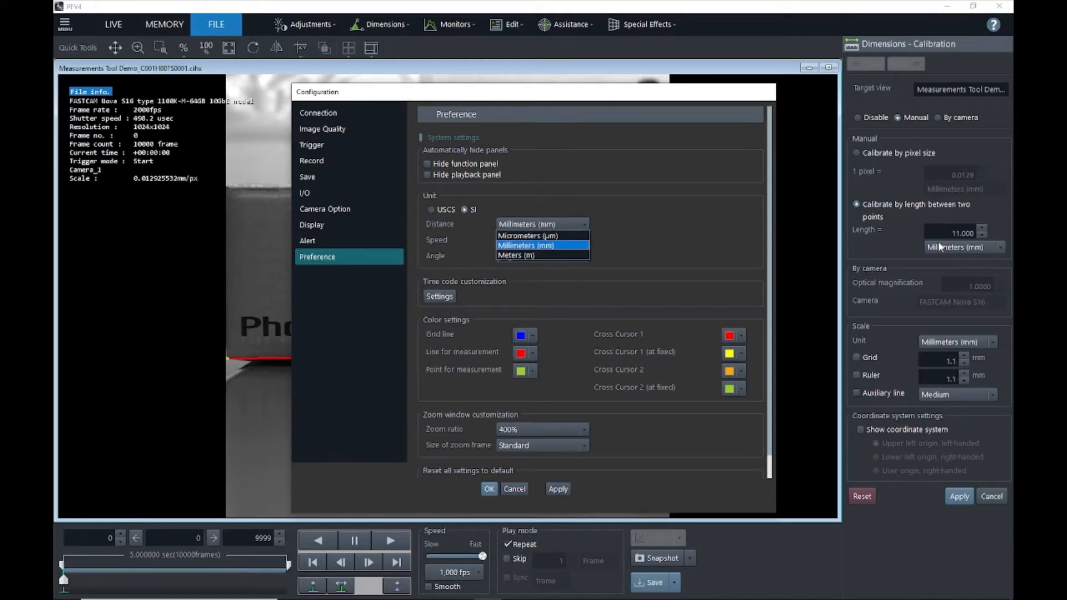
{"action": "mouse_move", "coordinate": [726, 260]}
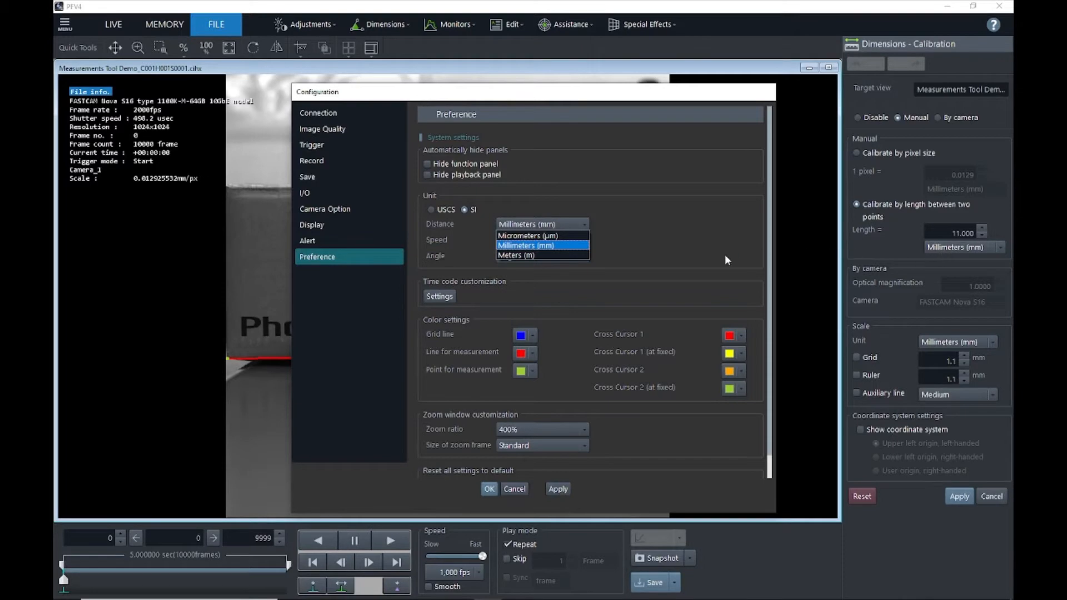
{"action": "left_click", "coordinate": [430, 210]}
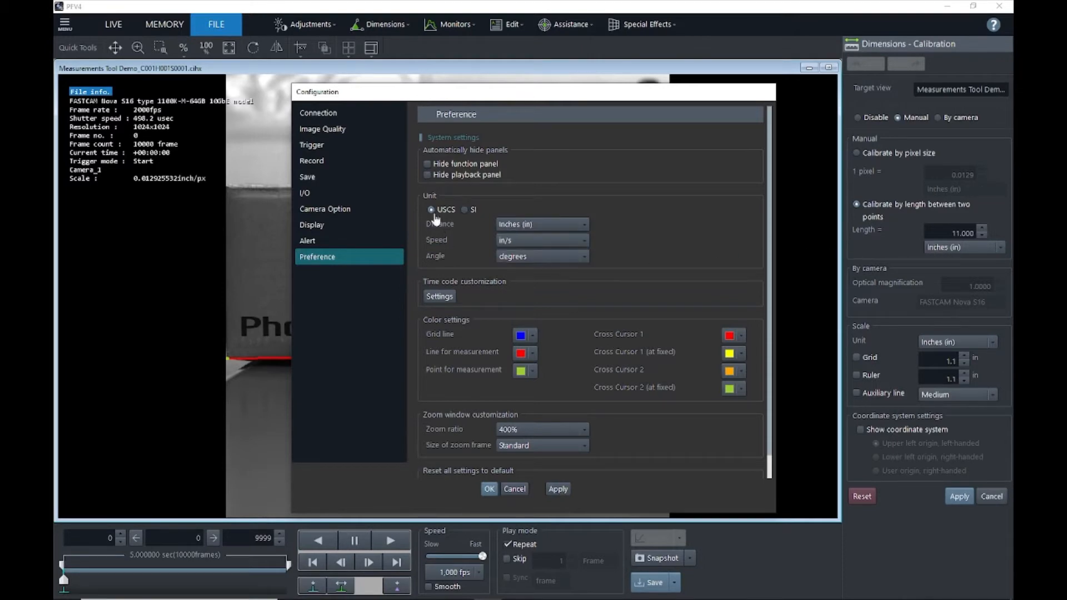
{"action": "left_click", "coordinate": [489, 489]}
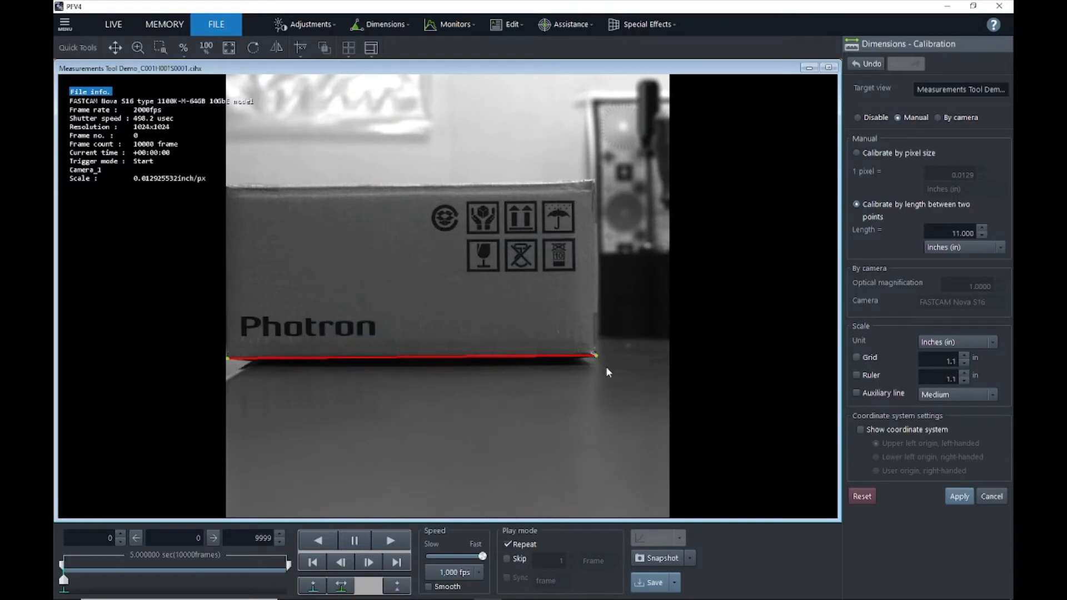
{"action": "mouse_move", "coordinate": [867, 369]}
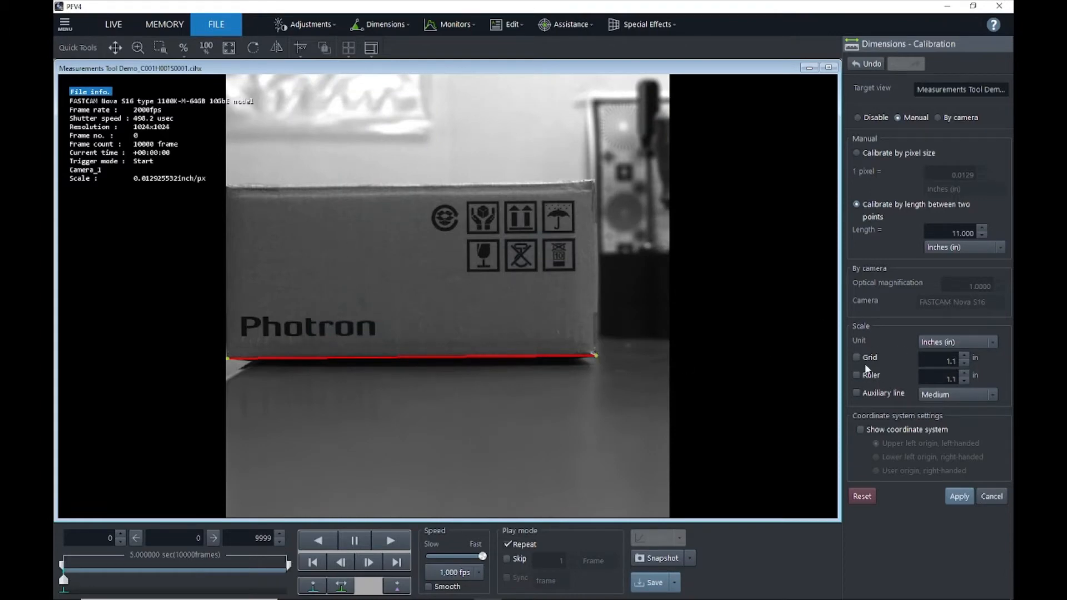
{"action": "mouse_move", "coordinate": [866, 368]}
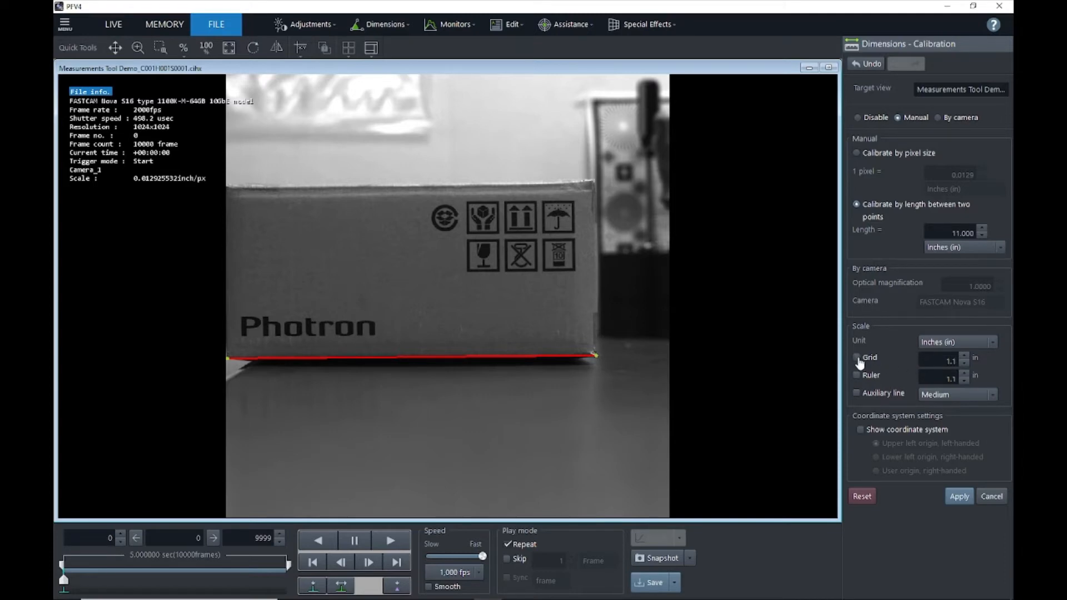
Step: Show the 1.1-inch grid and ruler, trying wide auxiliary lines before hiding them
{"action": "left_click", "coordinate": [857, 357]}
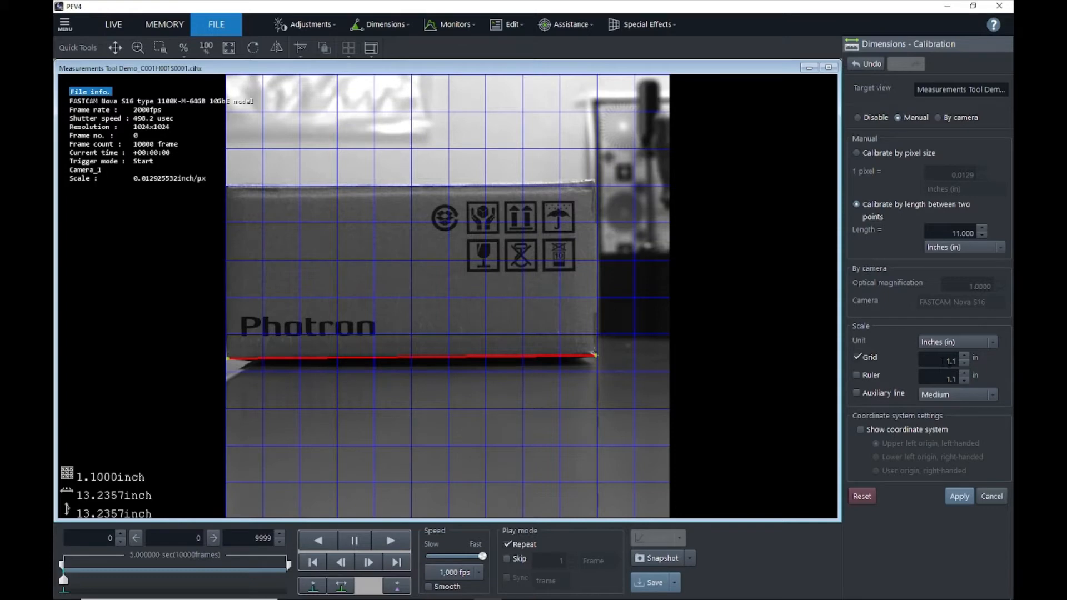
{"action": "left_click", "coordinate": [857, 375]}
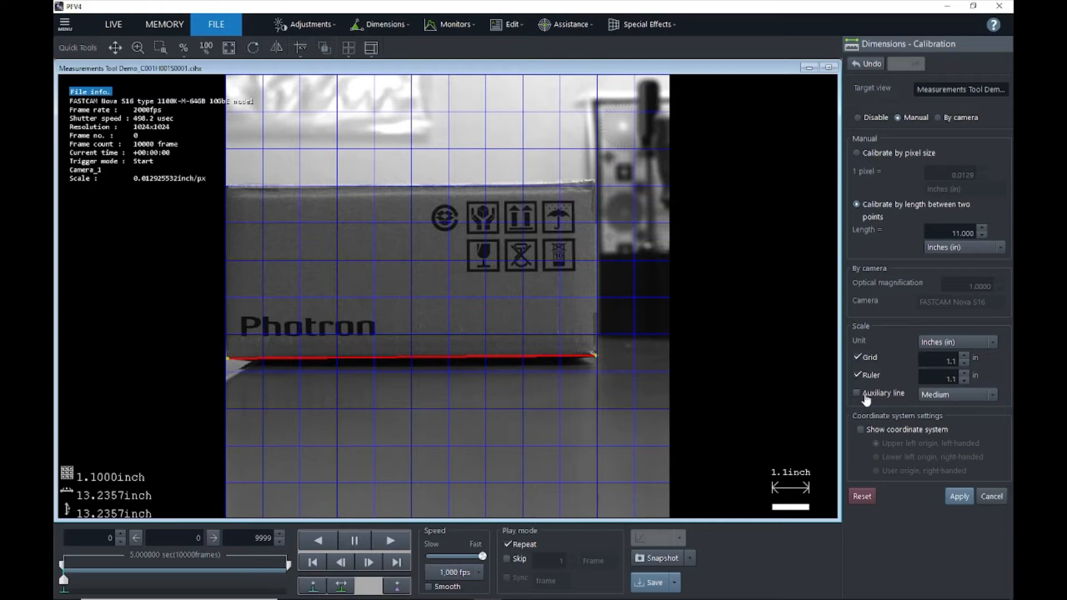
{"action": "left_click", "coordinate": [857, 394]}
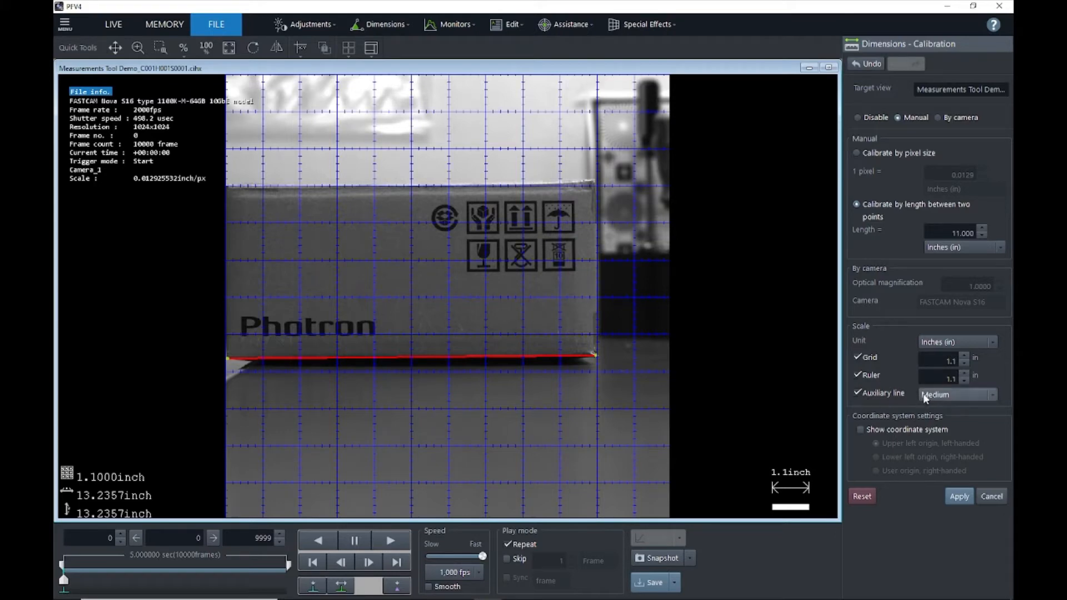
{"action": "left_click", "coordinate": [956, 393]}
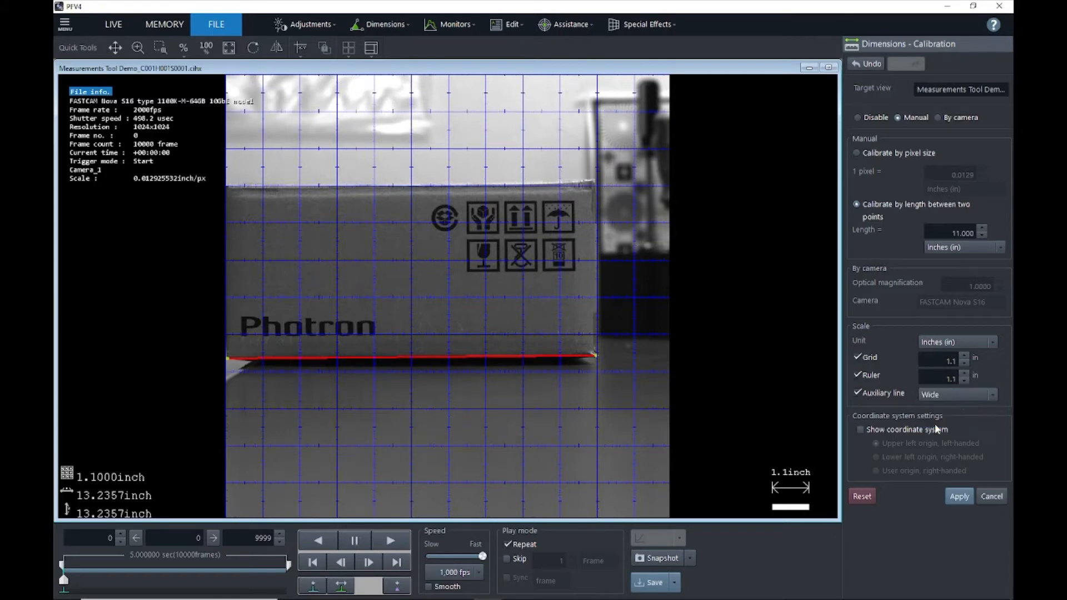
{"action": "left_click", "coordinate": [857, 393]}
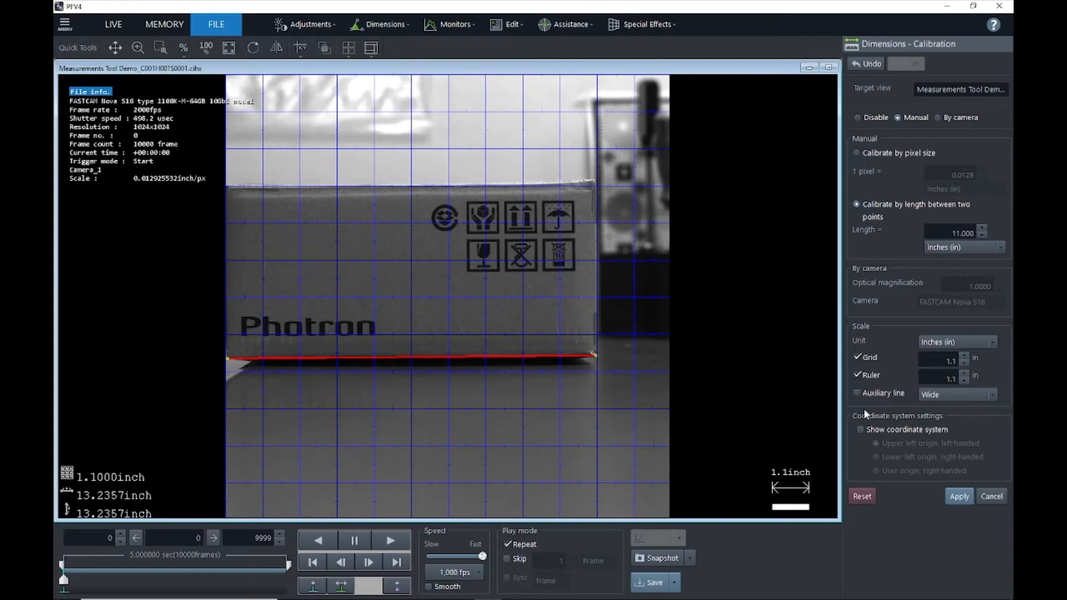
Step: Show the coordinate system and try upper-left, lower-left and user-defined origins
{"action": "left_click", "coordinate": [859, 429]}
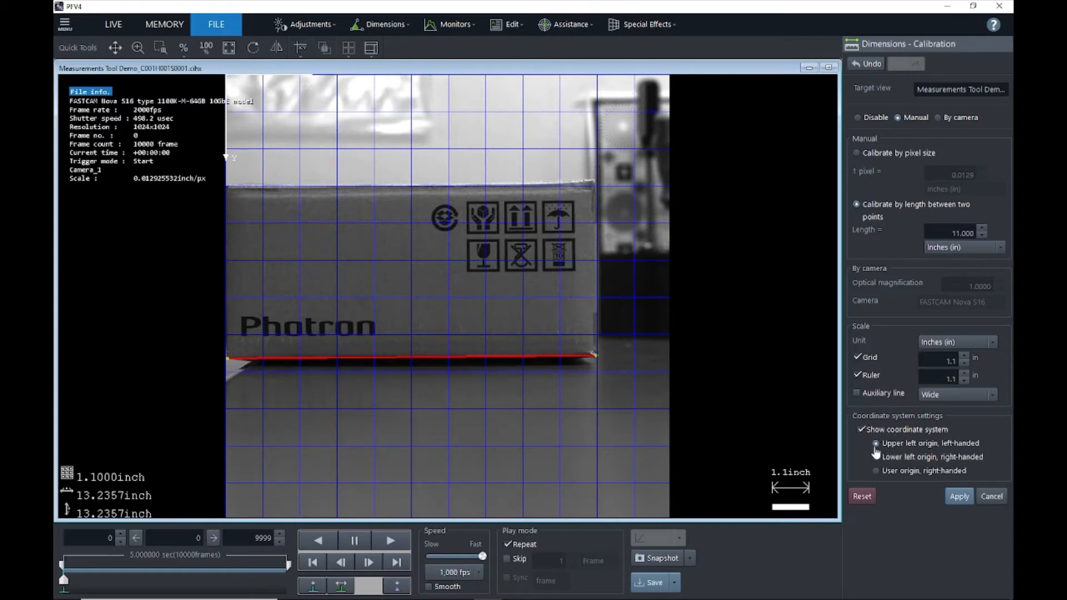
{"action": "left_click", "coordinate": [876, 443]}
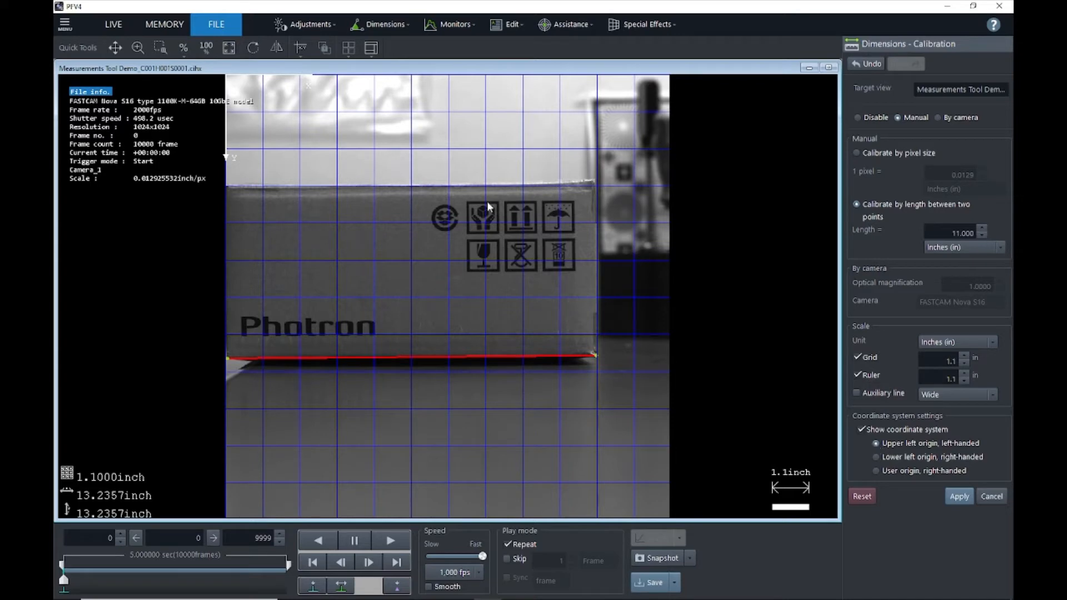
{"action": "mouse_move", "coordinate": [230, 83]}
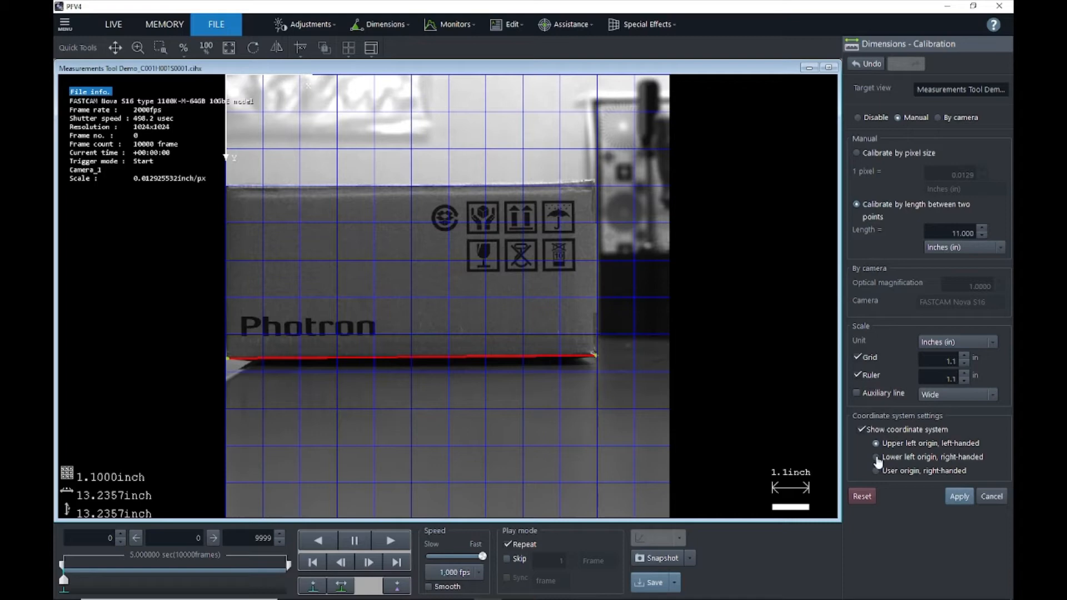
{"action": "left_click", "coordinate": [877, 457]}
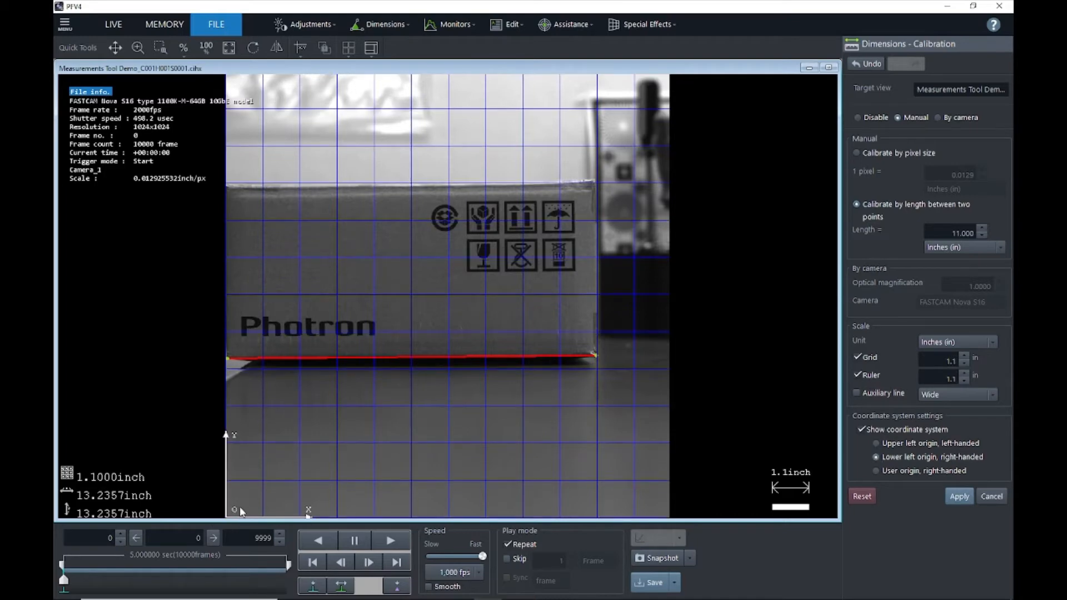
{"action": "left_click", "coordinate": [877, 470]}
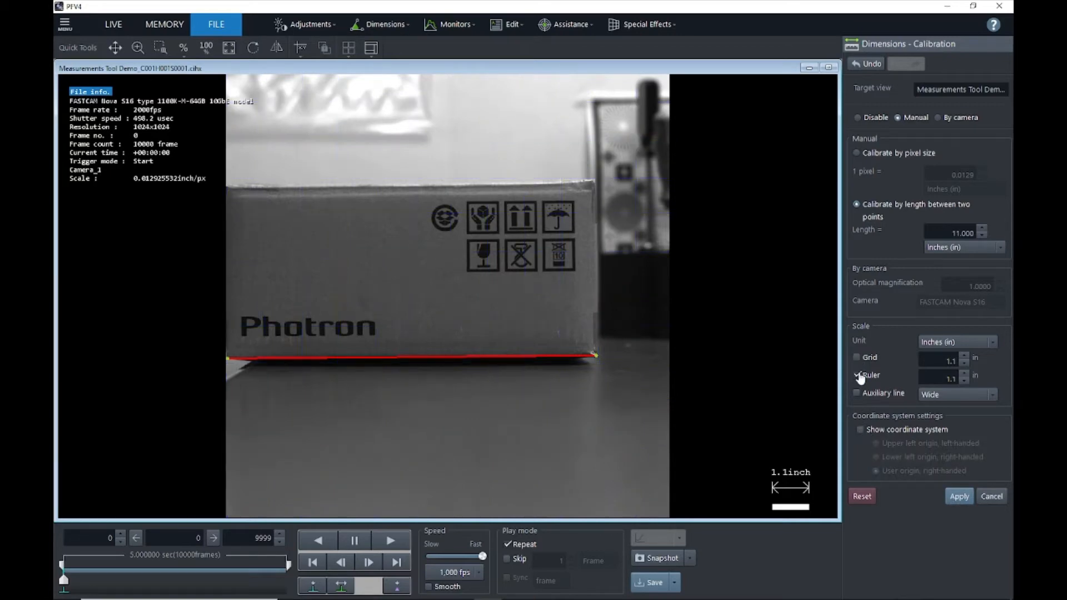
Step: Close the calibration settings, returning to the file list with no overlays
{"action": "left_click", "coordinate": [857, 375]}
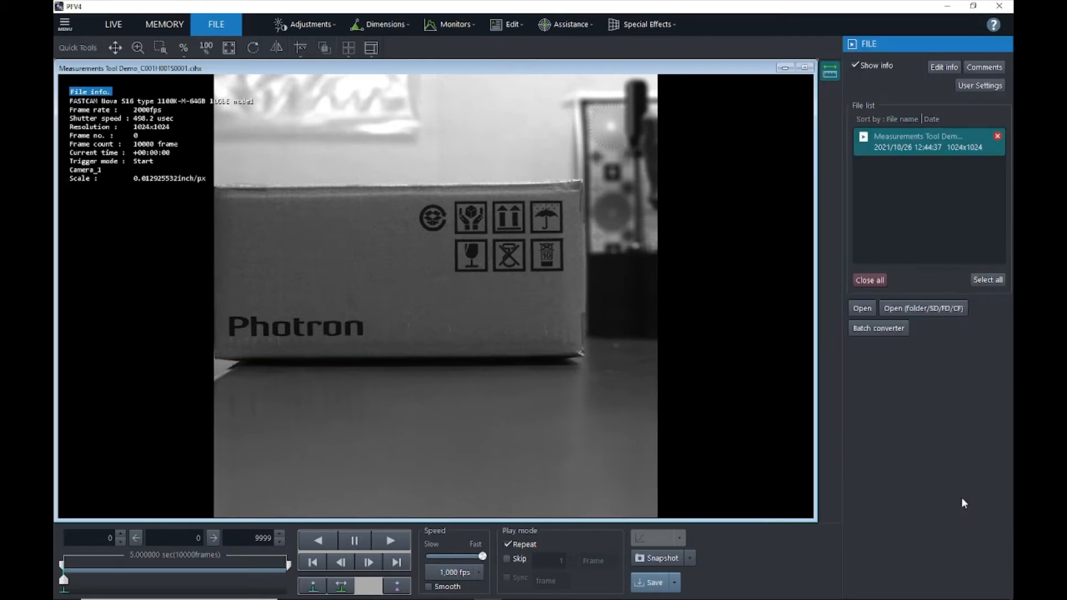
{"action": "mouse_move", "coordinate": [553, 381]}
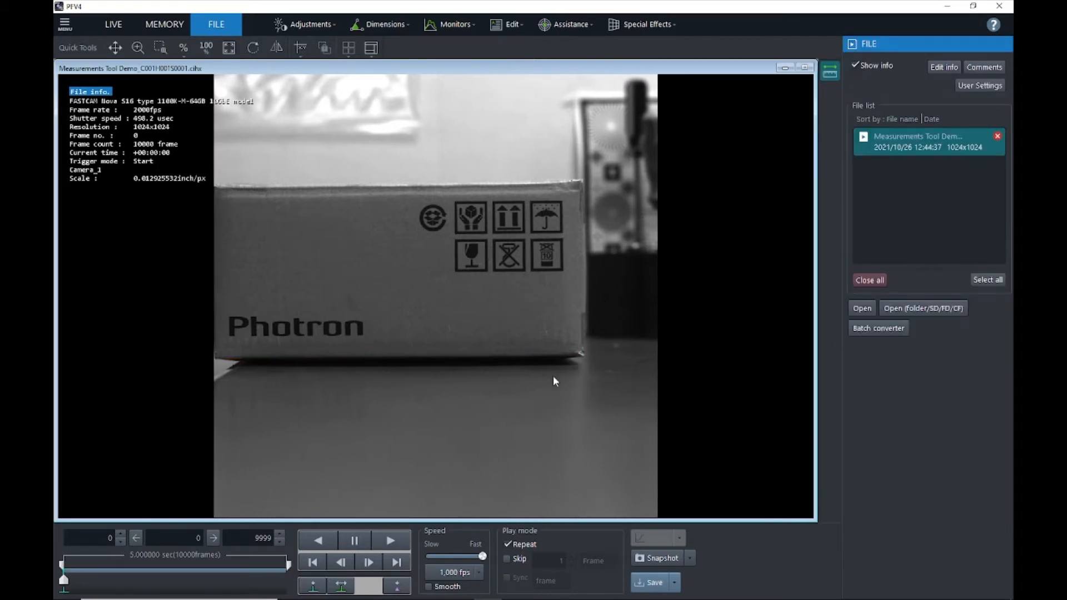
{"action": "mouse_move", "coordinate": [514, 371]}
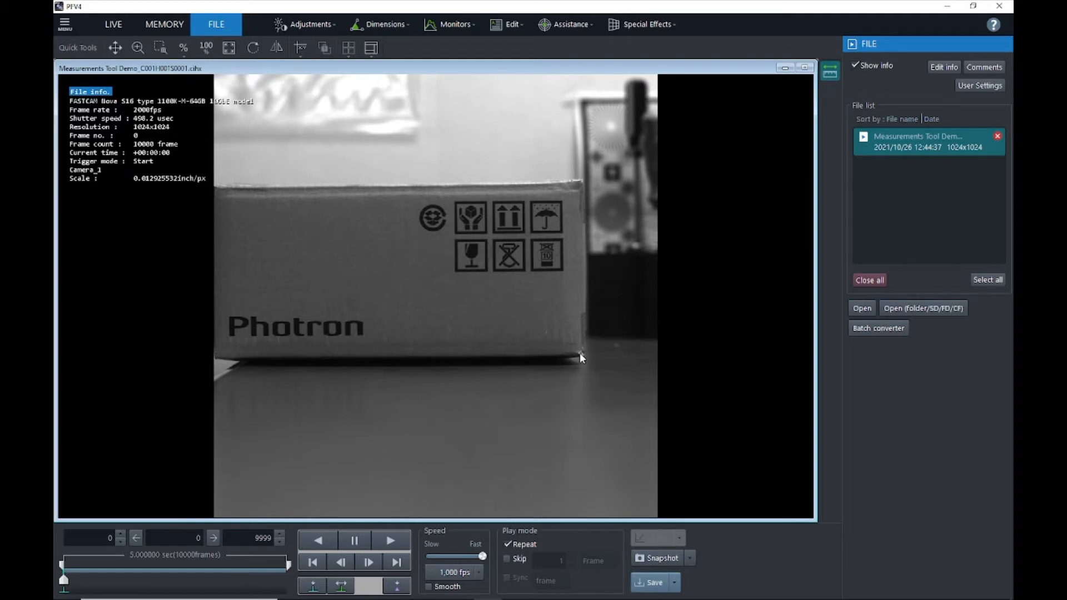
{"action": "mouse_move", "coordinate": [263, 356]}
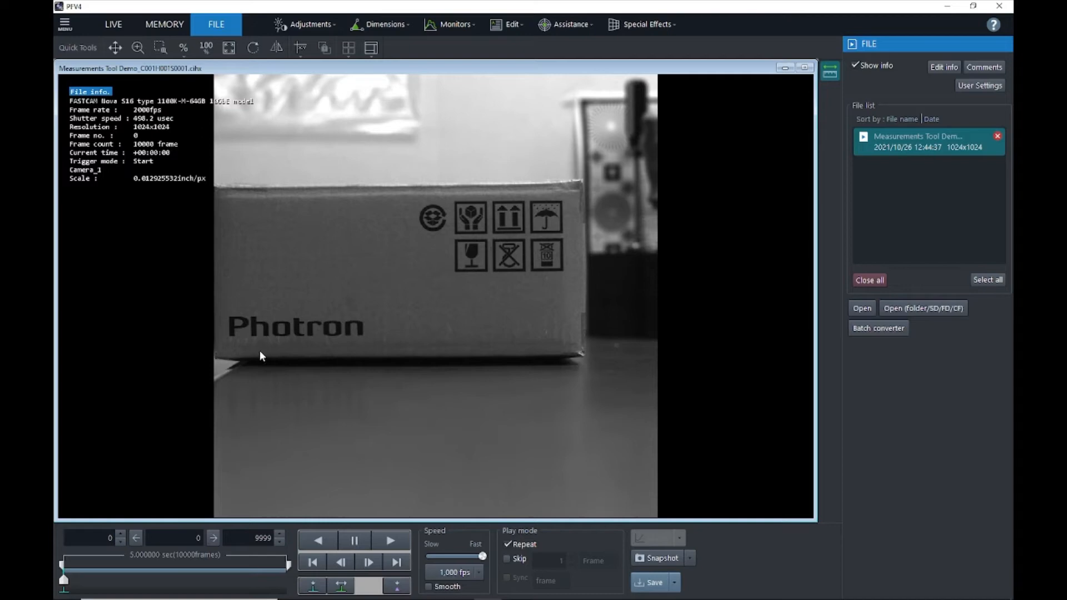
{"action": "mouse_move", "coordinate": [227, 359]}
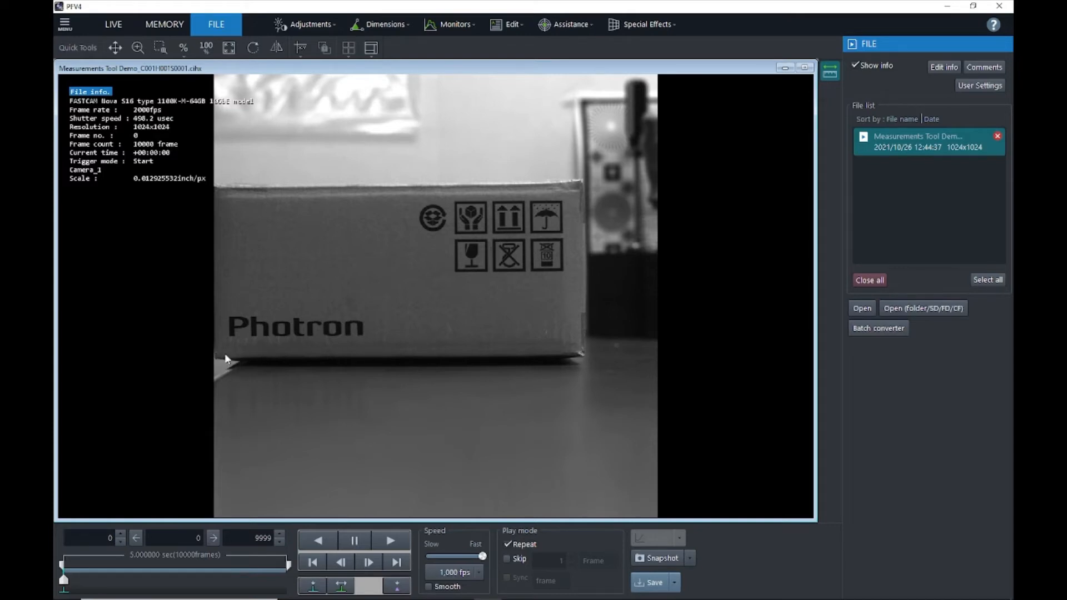
{"action": "mouse_move", "coordinate": [286, 359]}
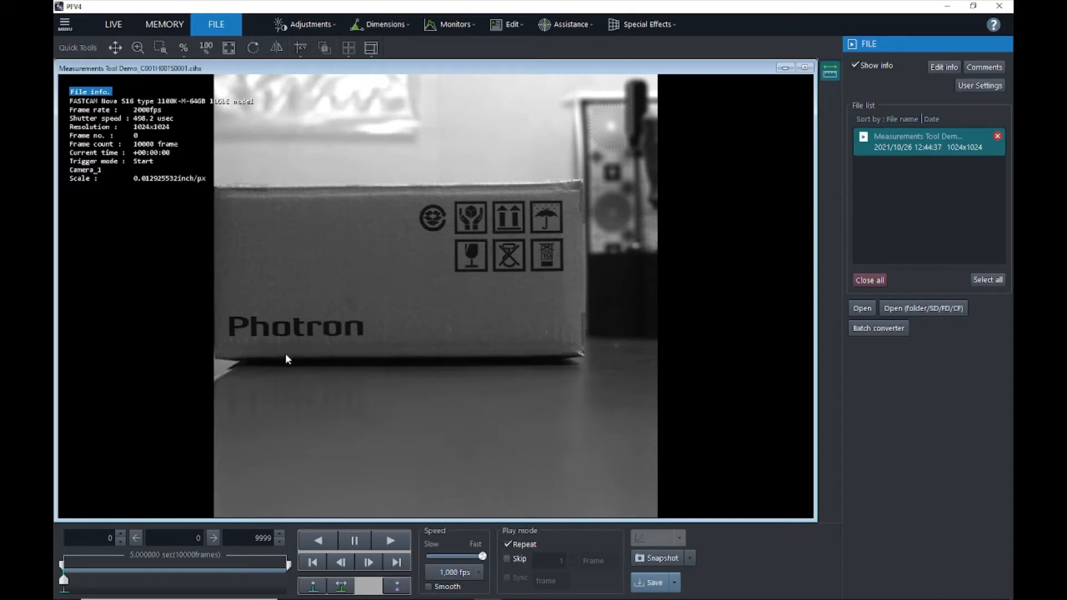
{"action": "mouse_move", "coordinate": [429, 128]}
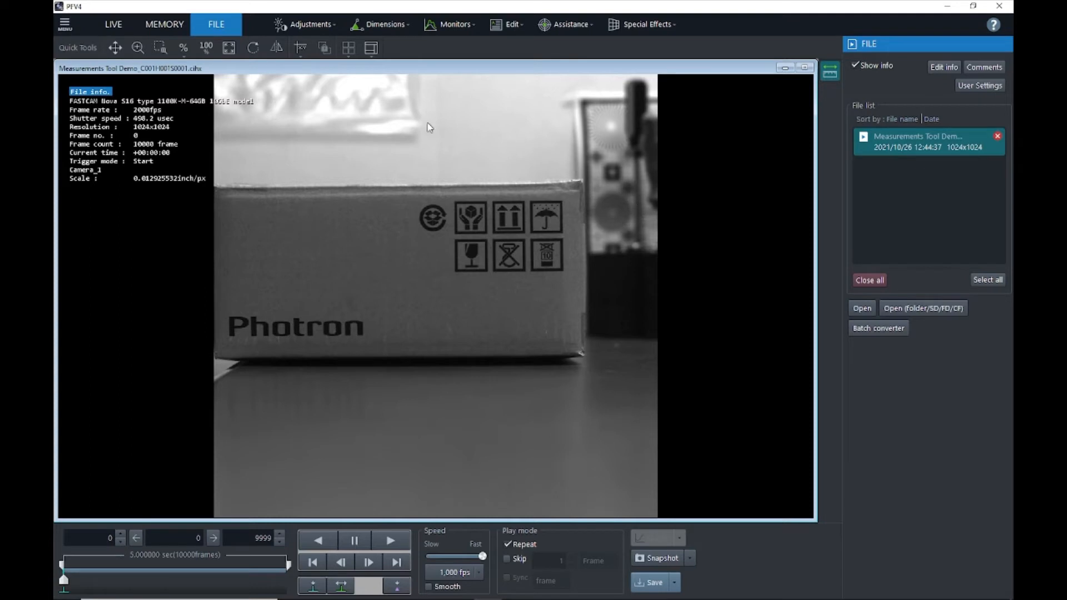
{"action": "mouse_move", "coordinate": [574, 147]}
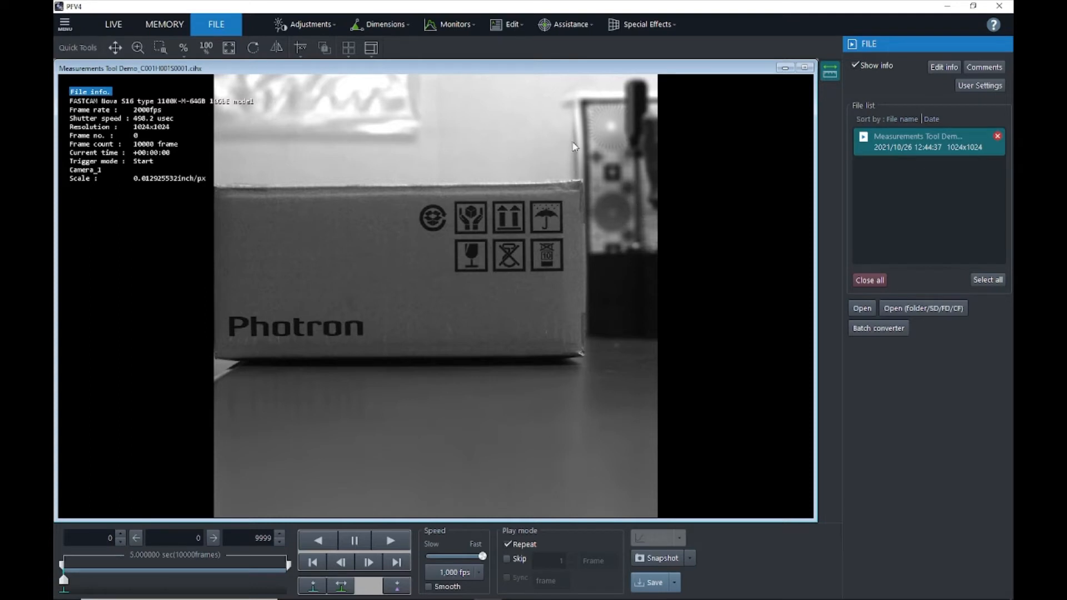
{"action": "mouse_move", "coordinate": [457, 359]}
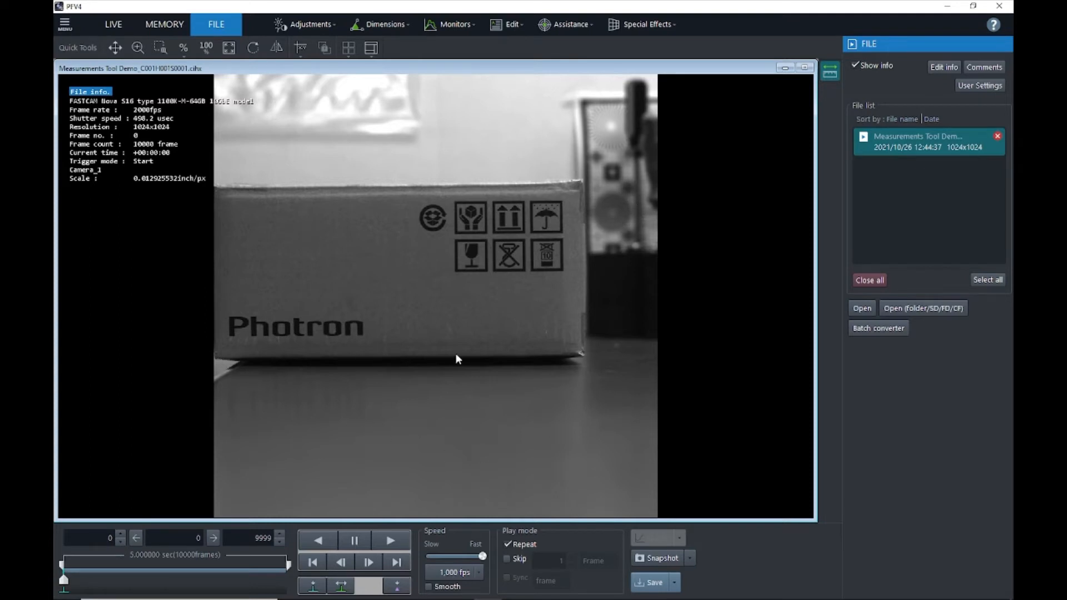
{"action": "mouse_move", "coordinate": [414, 442]}
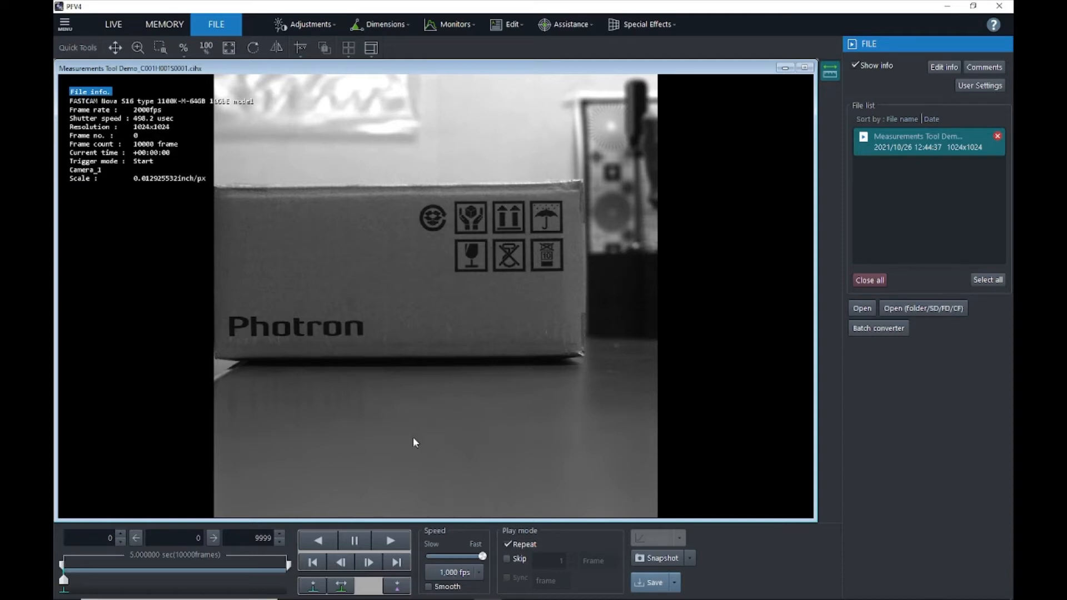
{"action": "mouse_move", "coordinate": [371, 450]}
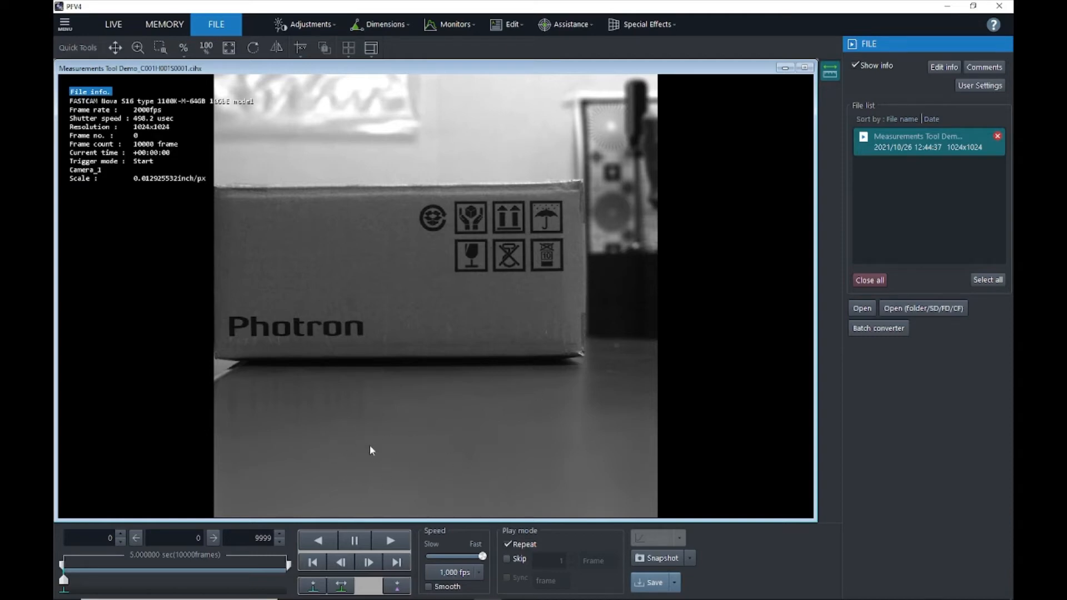
{"action": "mouse_move", "coordinate": [382, 471]}
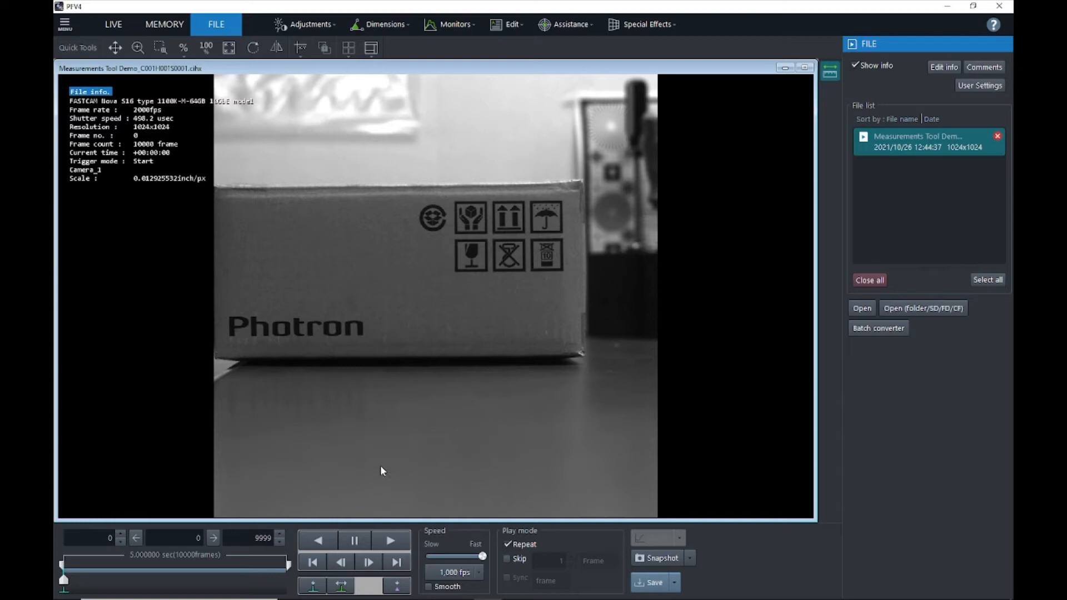
{"action": "mouse_move", "coordinate": [343, 450]}
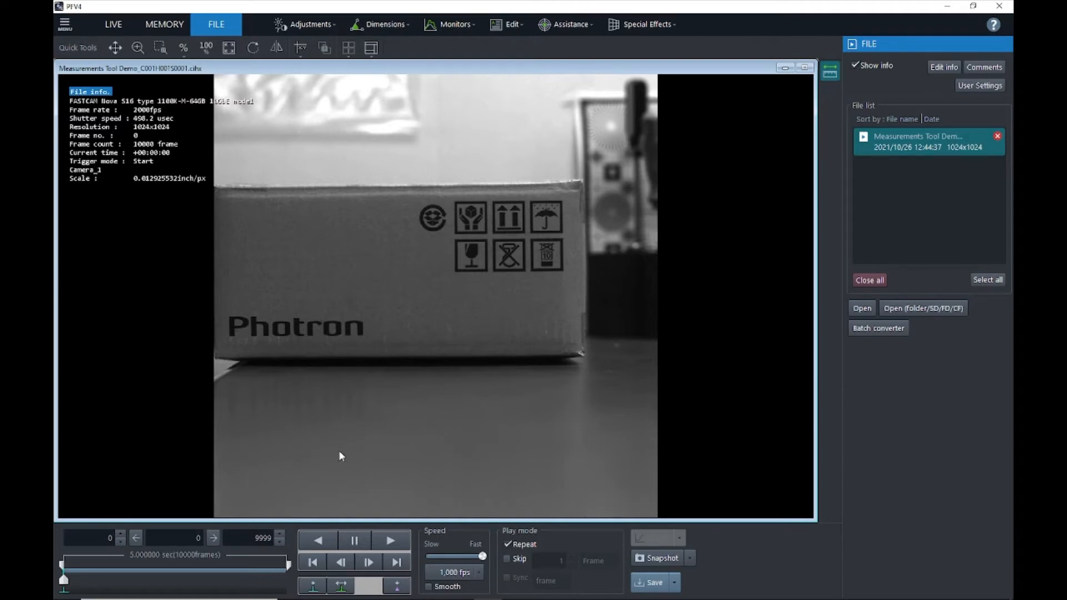
{"action": "mouse_move", "coordinate": [313, 466]}
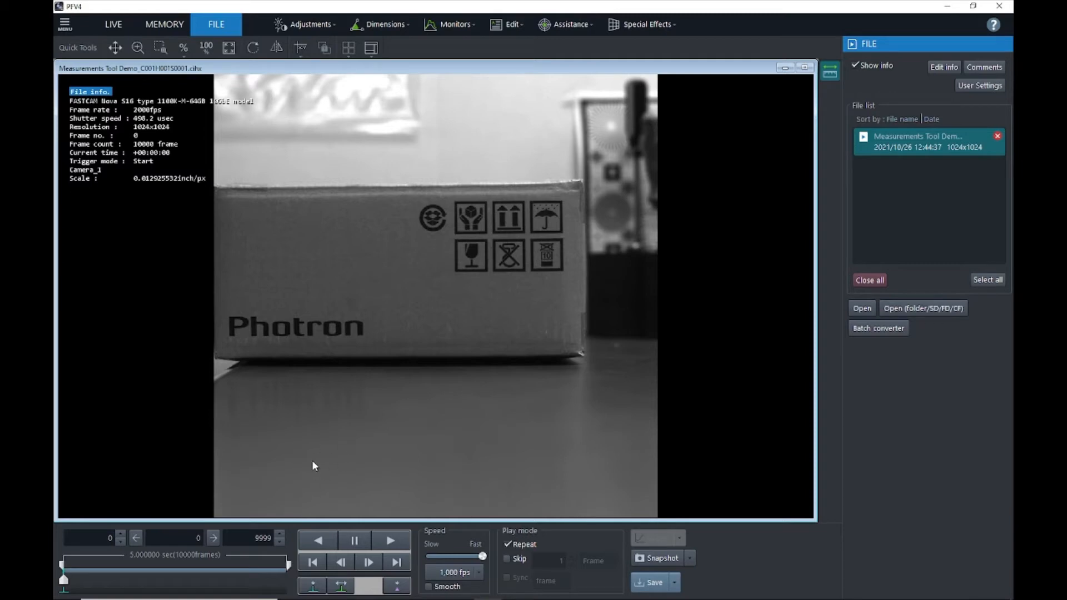
{"action": "mouse_move", "coordinate": [235, 473]}
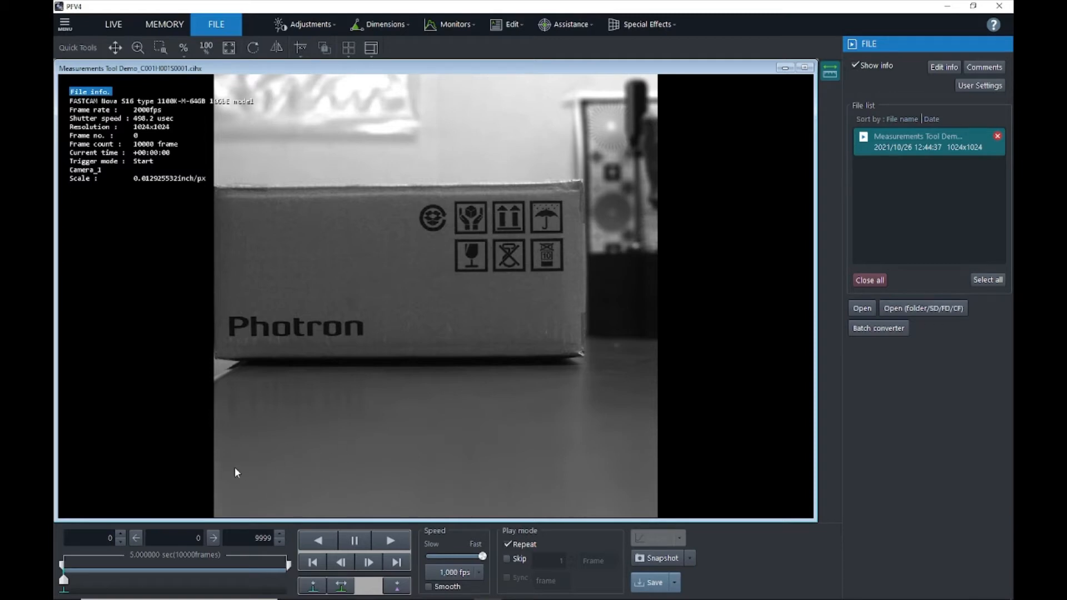
{"action": "mouse_move", "coordinate": [402, 415]}
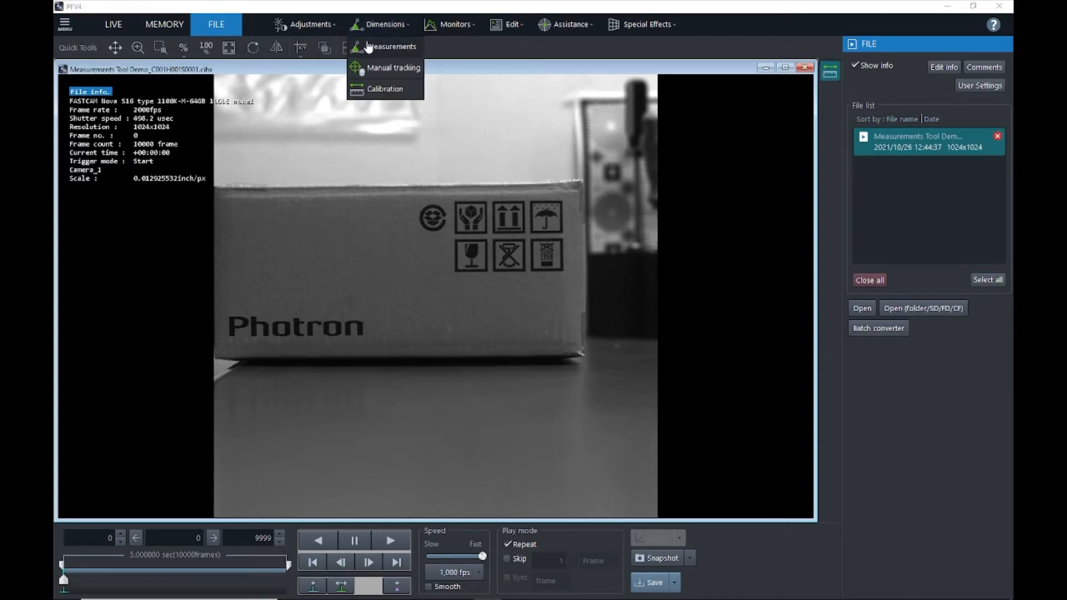
{"action": "mouse_move", "coordinate": [378, 38]}
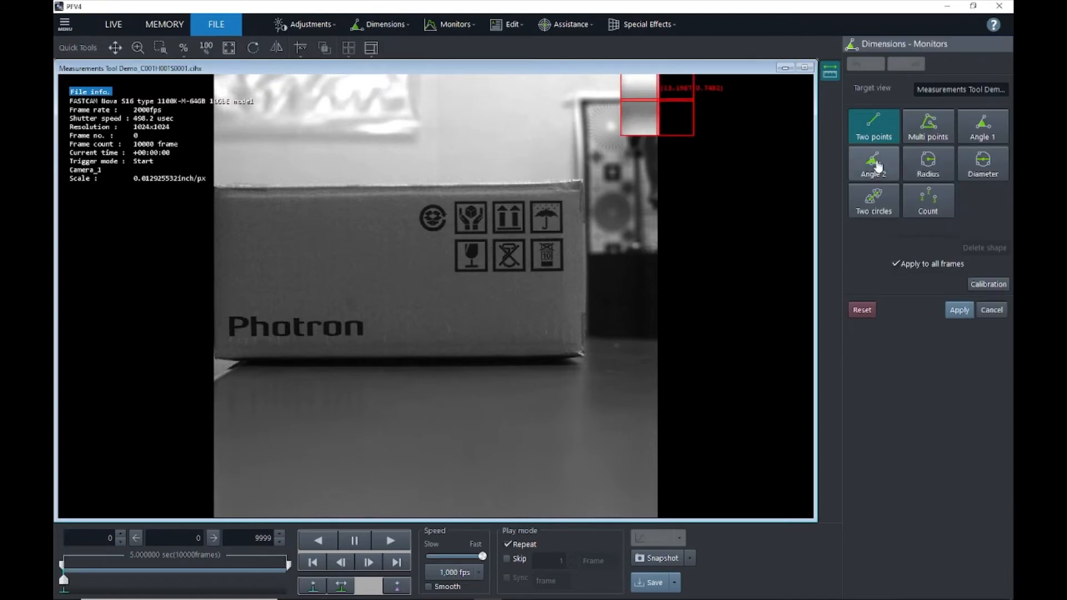
{"action": "mouse_move", "coordinate": [921, 251]}
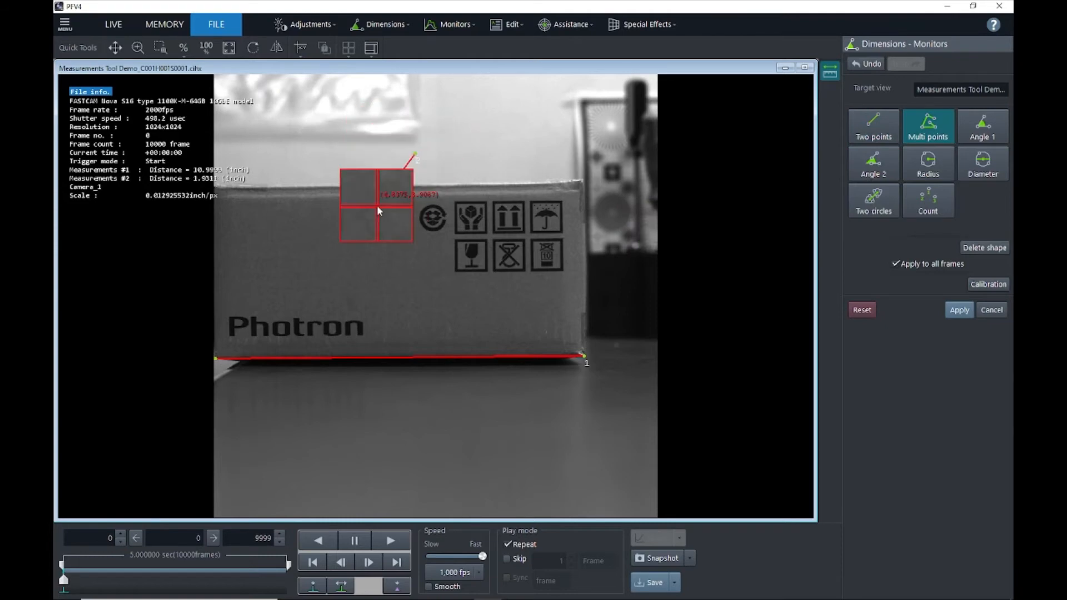
Step: Extend the multi-point path around the box, delete the shapes, undo, then delete again
{"action": "left_click_drag", "start_coordinate": [378, 207], "coordinate": [385, 320]}
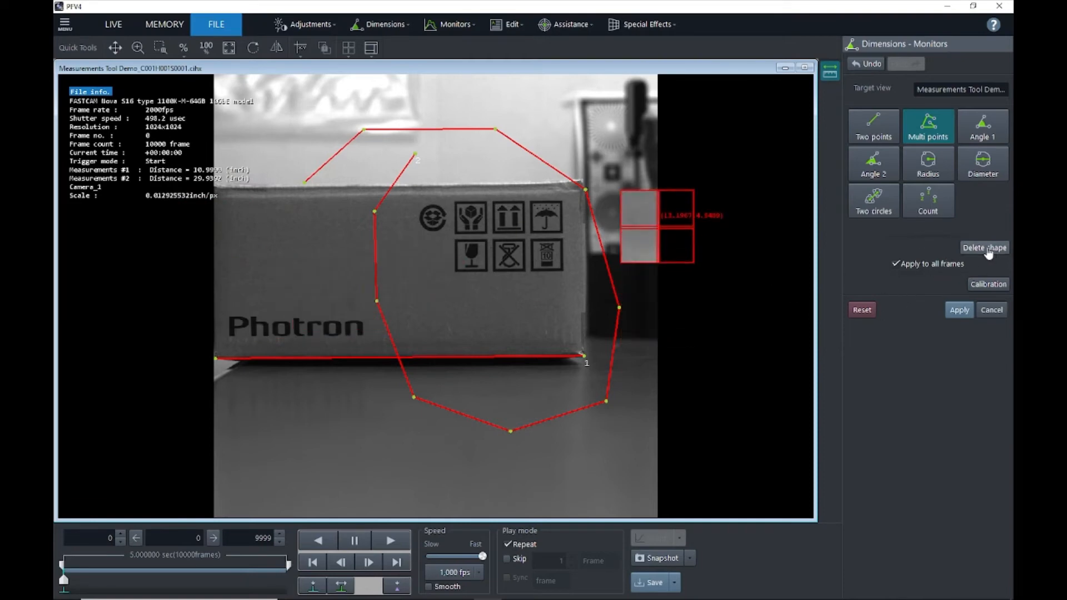
{"action": "left_click", "coordinate": [983, 247]}
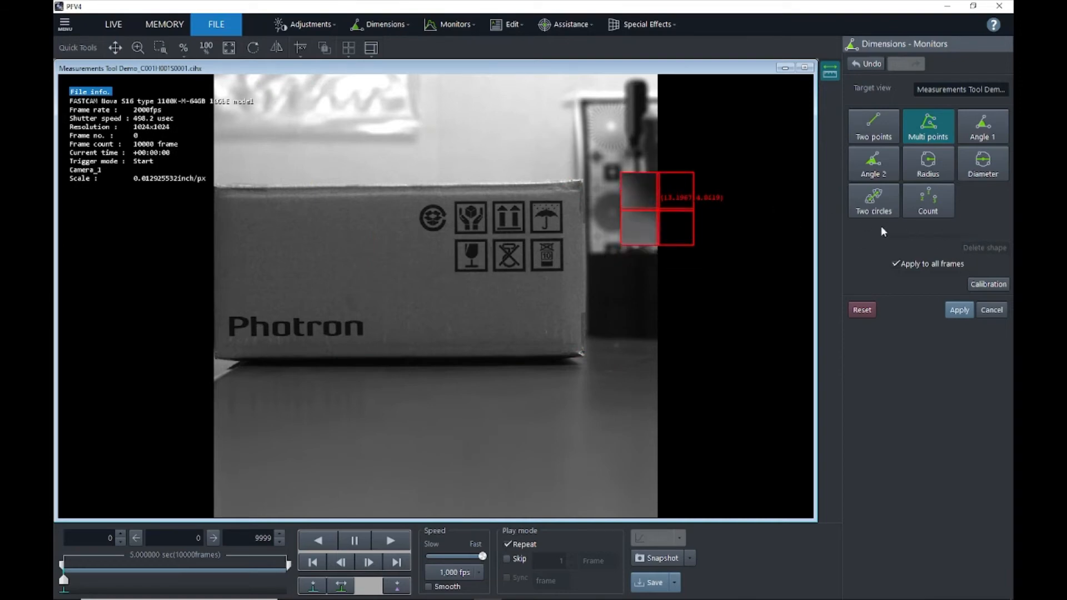
{"action": "left_click", "coordinate": [865, 63]}
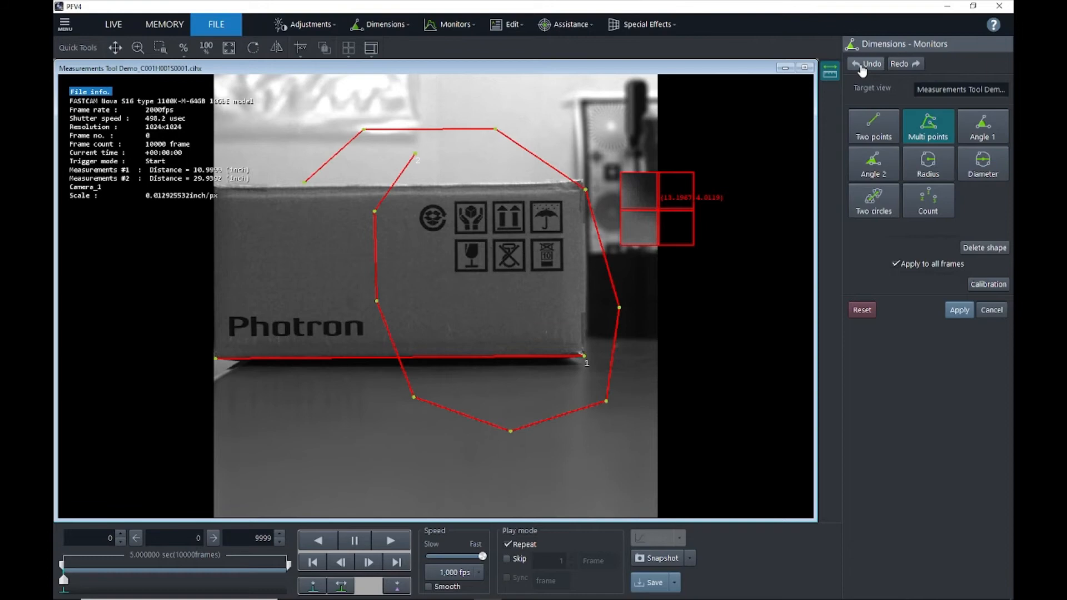
{"action": "mouse_move", "coordinate": [984, 248]}
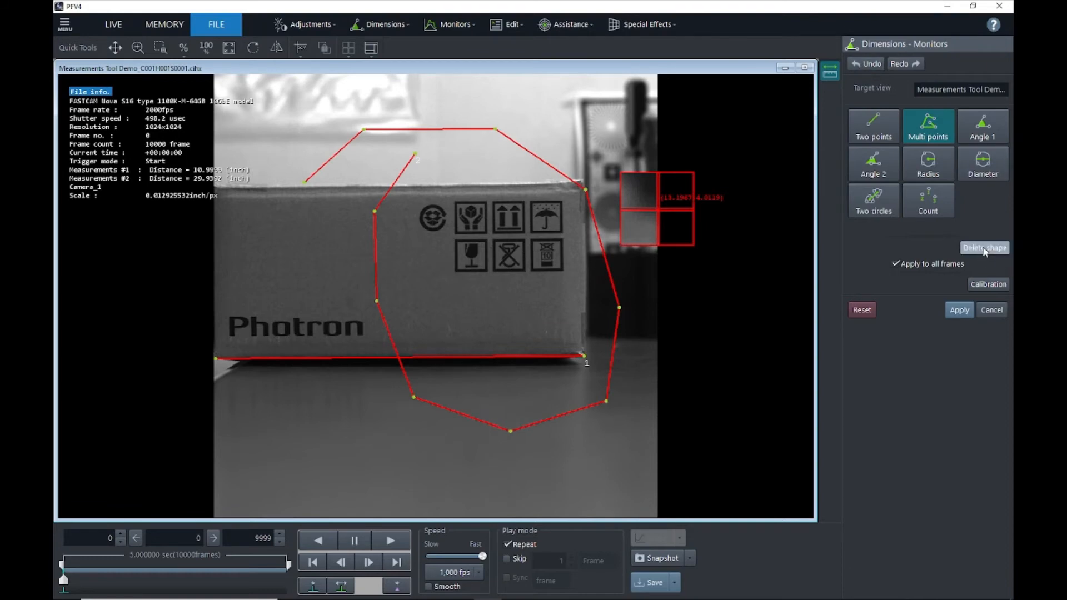
{"action": "left_click", "coordinate": [984, 247]}
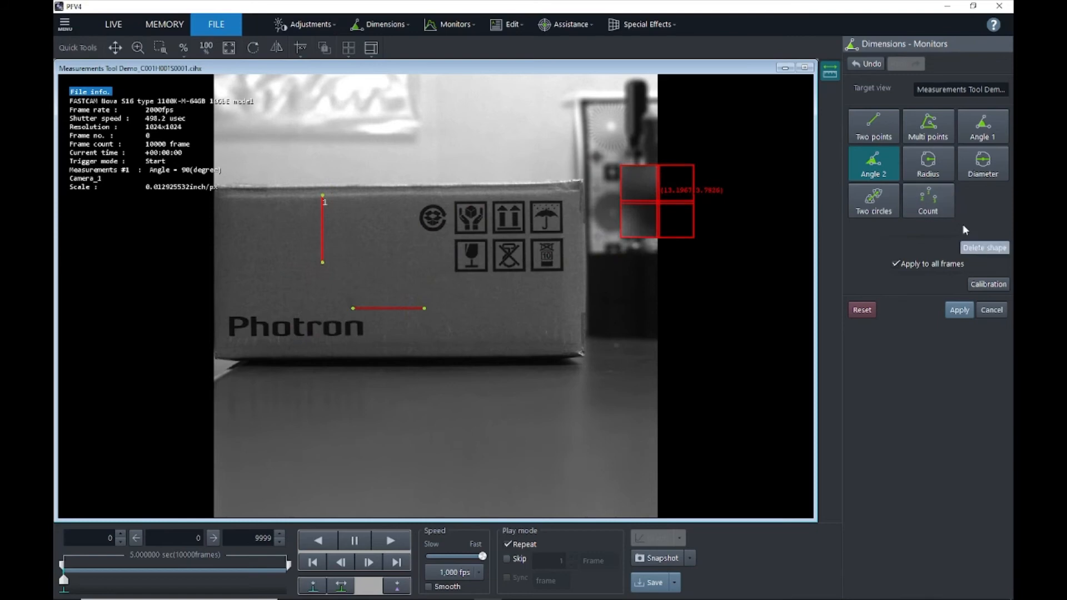
{"action": "left_click", "coordinate": [927, 165]}
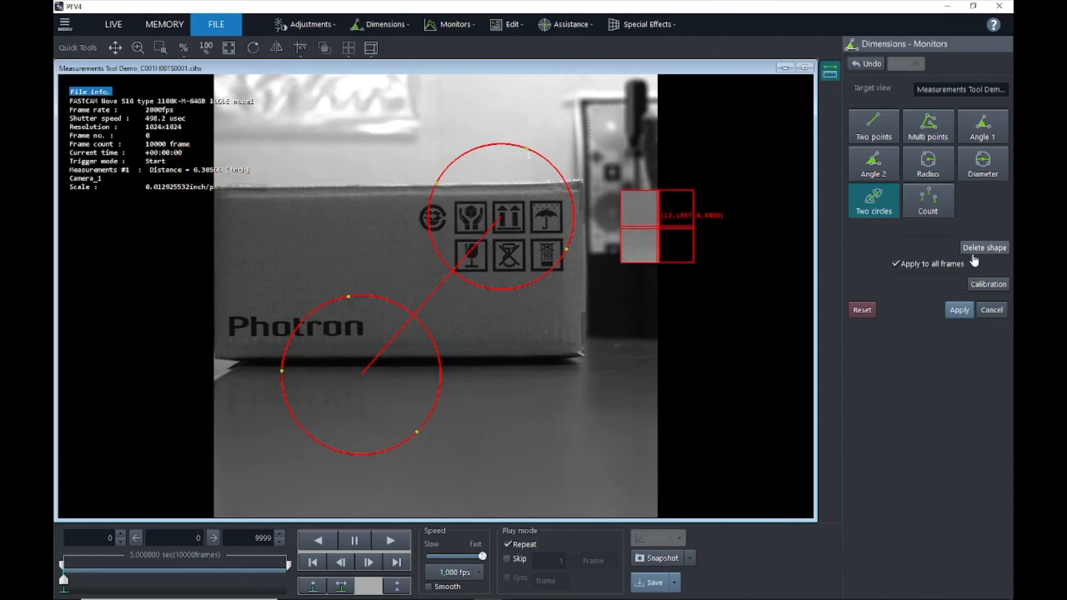
Step: Delete the two-circle centre-distance measurement from the clip
{"action": "left_click", "coordinate": [983, 247]}
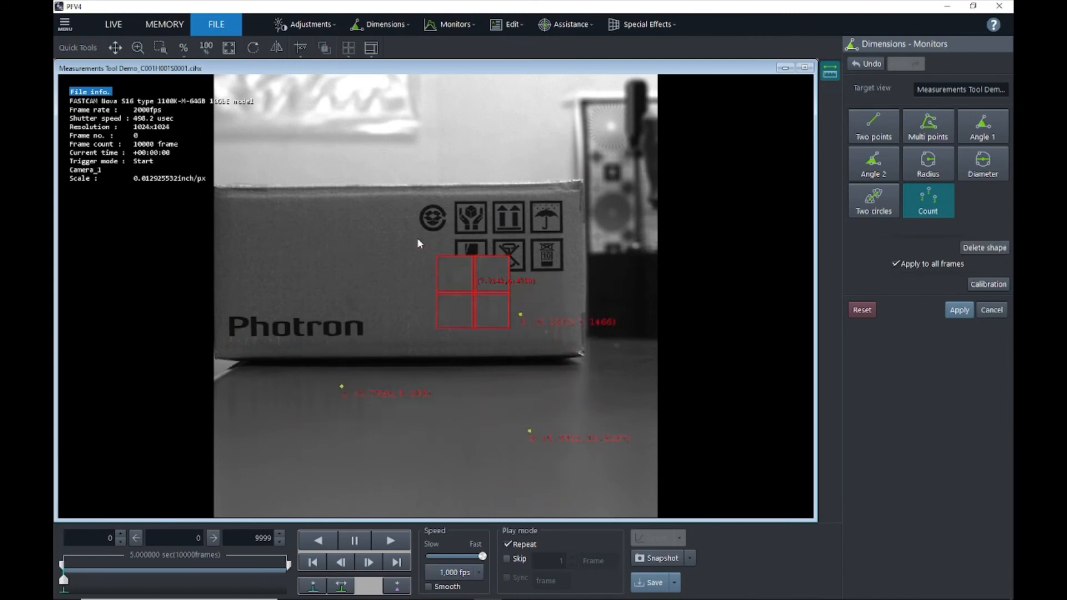
Step: Add another counted point marker on the box with its coordinates
{"action": "left_click", "coordinate": [385, 23]}
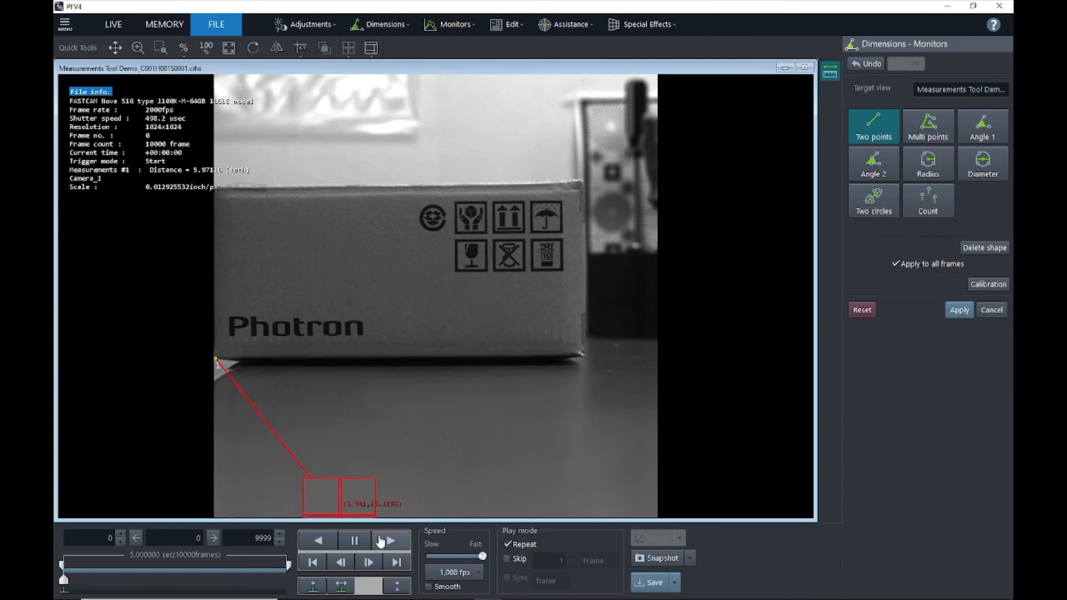
Step: Play the clip so the box slides right and pause around frame 6701
{"action": "left_click", "coordinate": [390, 540]}
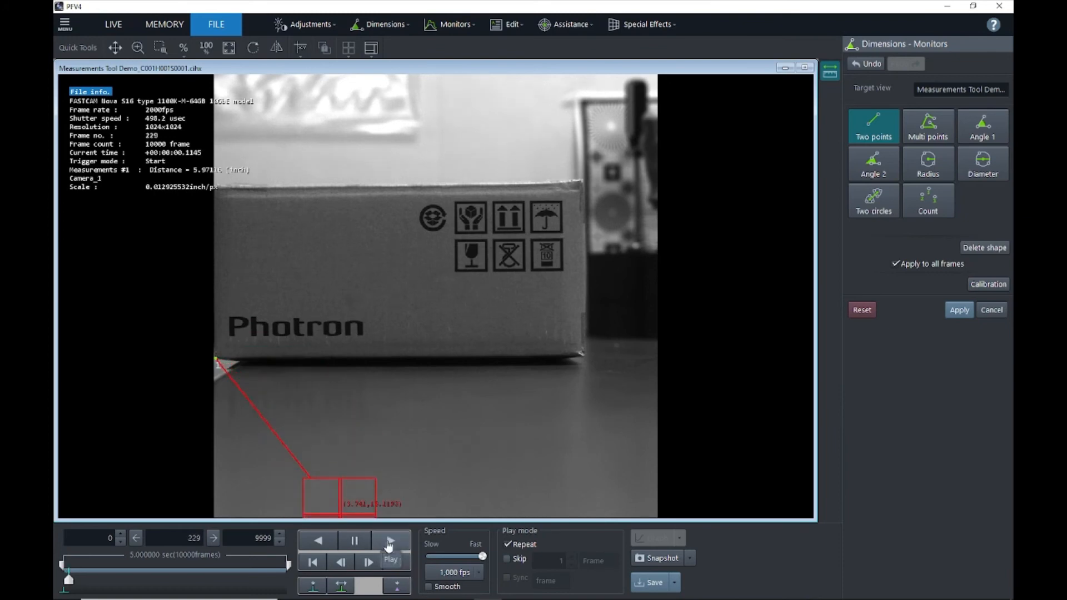
{"action": "left_click", "coordinate": [389, 541]}
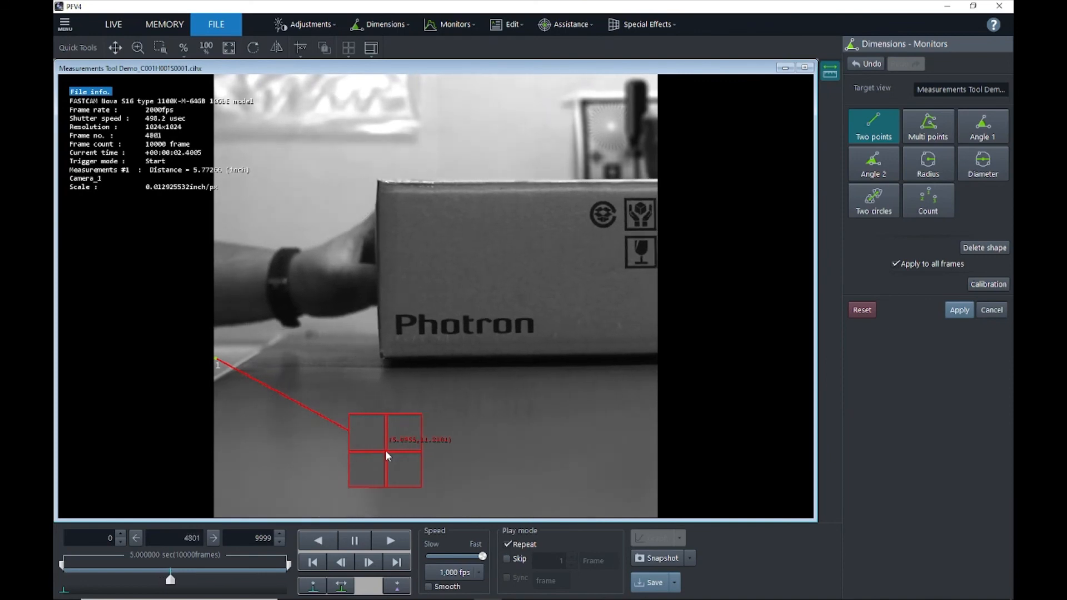
{"action": "left_click", "coordinate": [354, 540]}
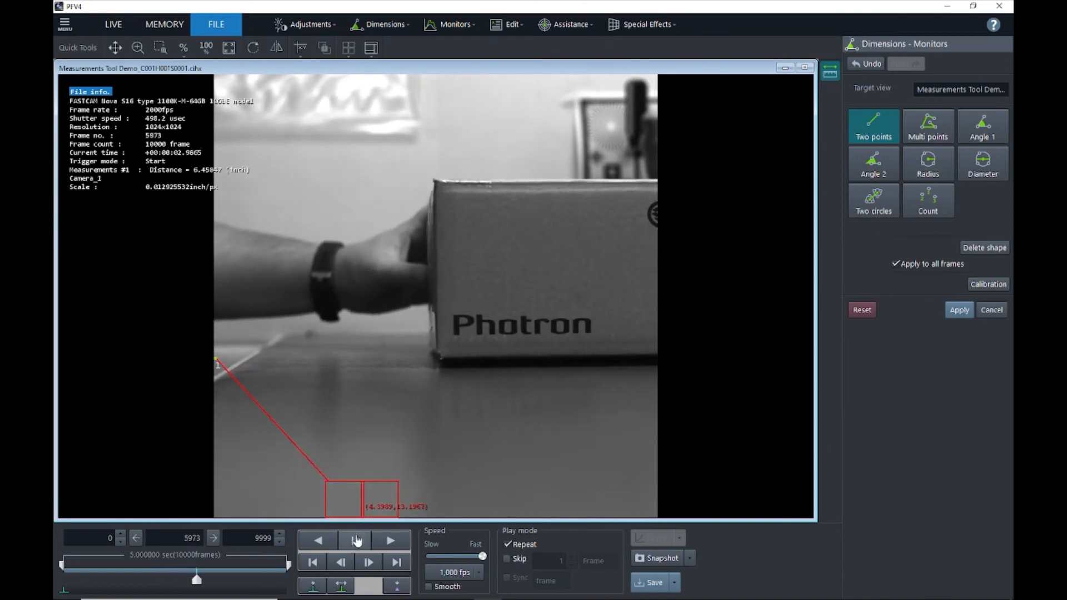
{"action": "left_click", "coordinate": [355, 541]}
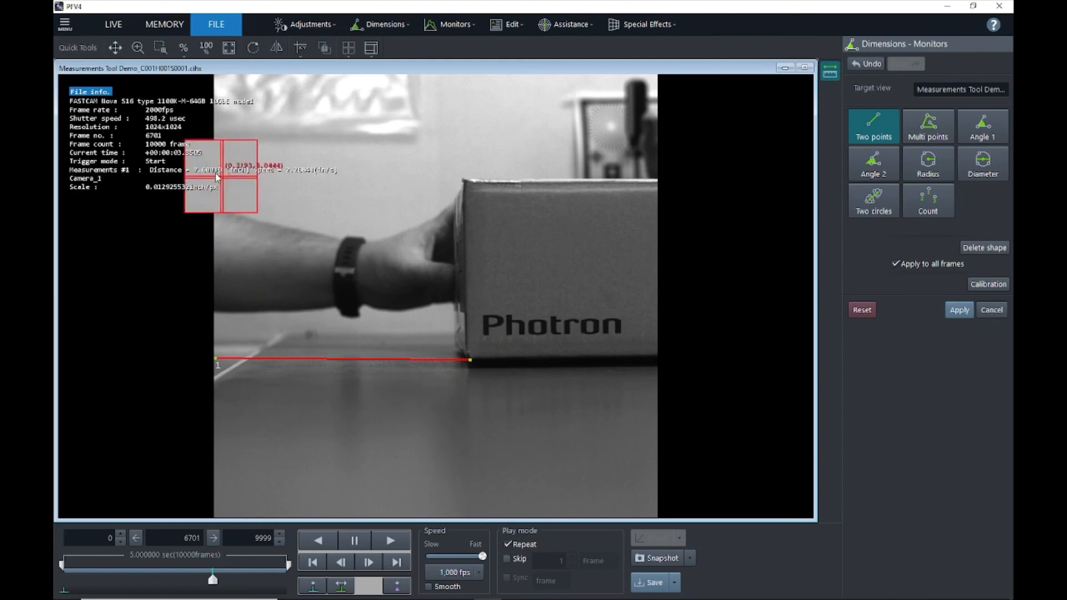
Step: Set the second point at the moved box corner, reading about 7.6 inches and a speed
{"action": "left_click_drag", "start_coordinate": [218, 176], "coordinate": [308, 214]}
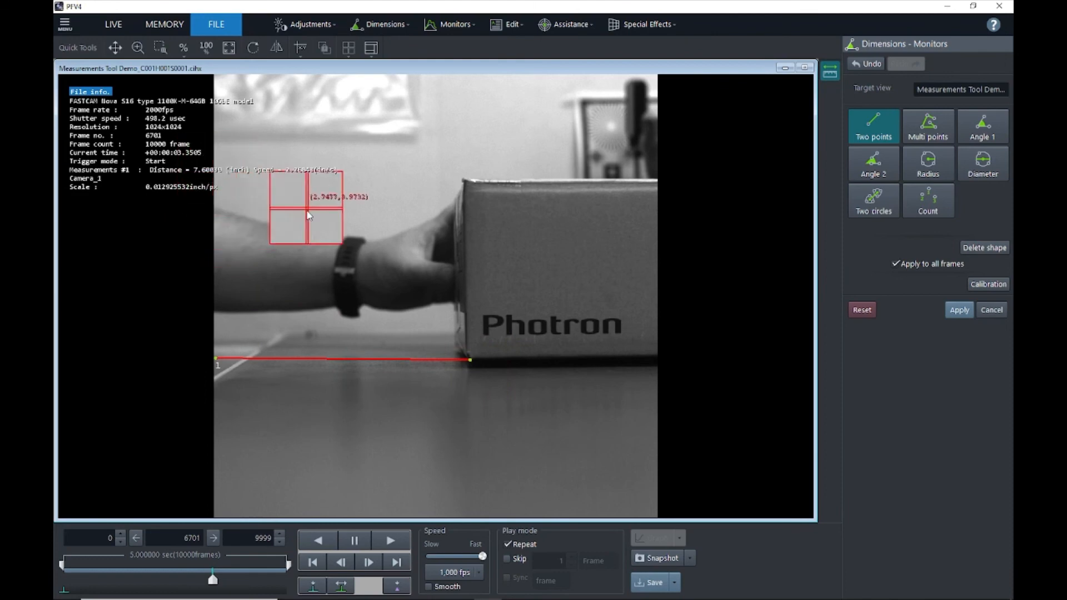
{"action": "left_click_drag", "start_coordinate": [308, 215], "coordinate": [201, 217]}
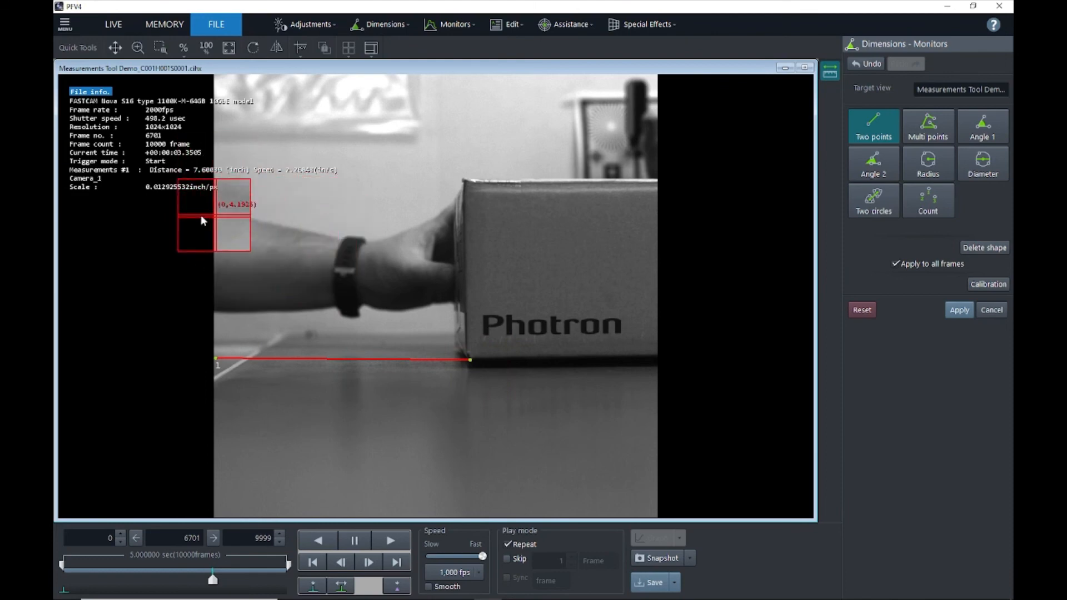